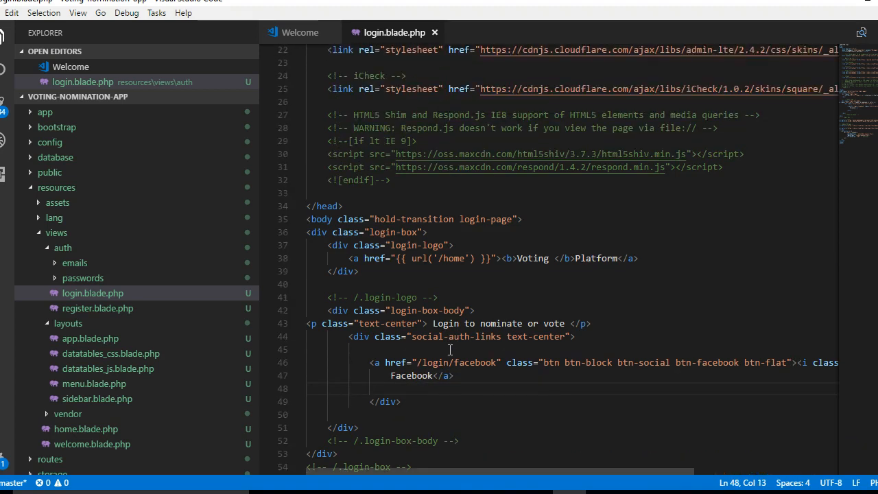
Review the auth views folder contents in the explorer before testing in the browser
{"action": "scroll", "scroll_direction": "up", "scroll_amount": 3}
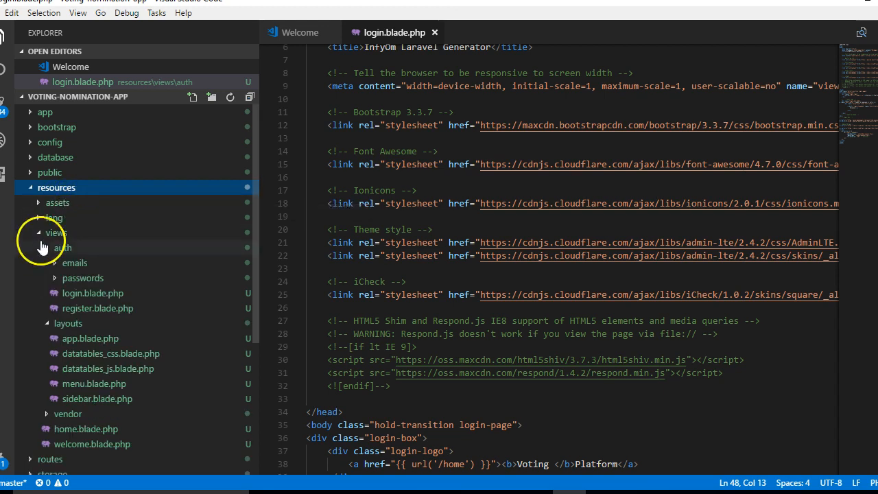
{"action": "left_click", "coordinate": [64, 247]}
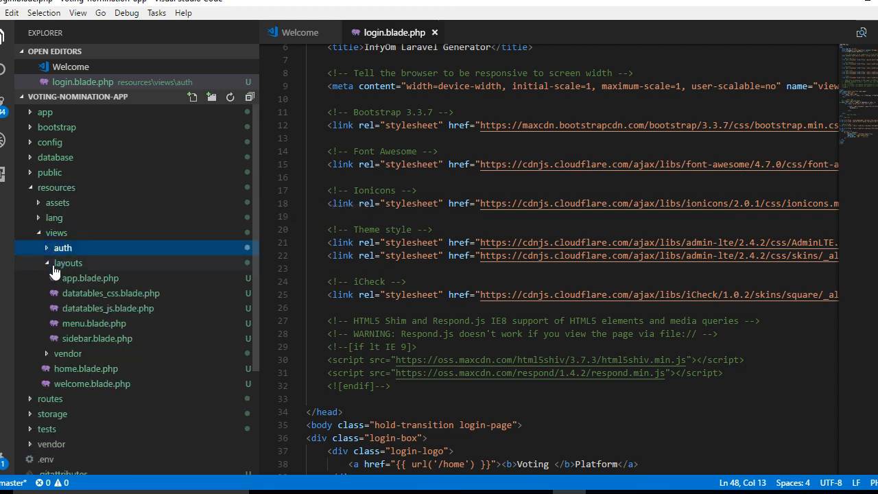
{"action": "left_click", "coordinate": [63, 247]}
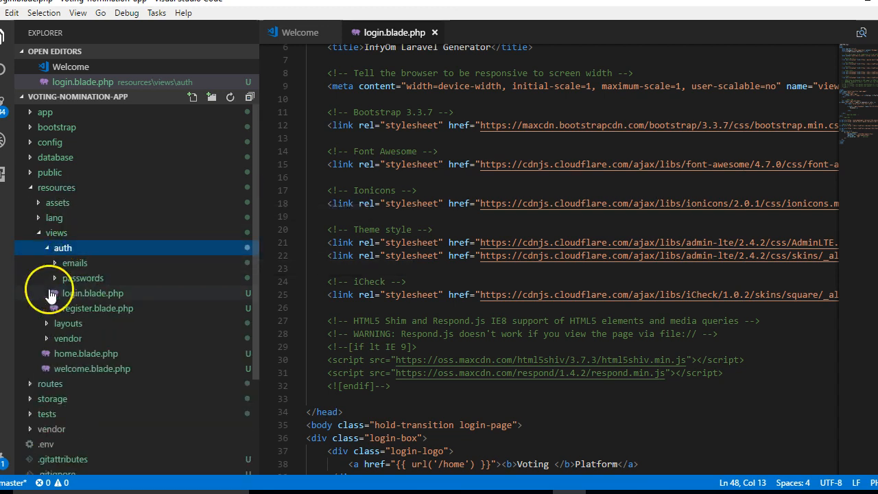
{"action": "scroll", "scroll_direction": "up", "scroll_amount": 3}
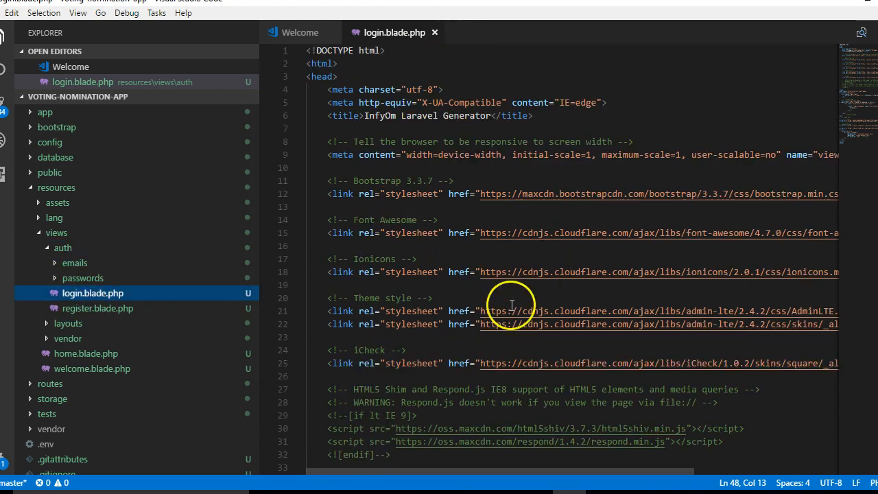
{"action": "mouse_move", "coordinate": [439, 129]}
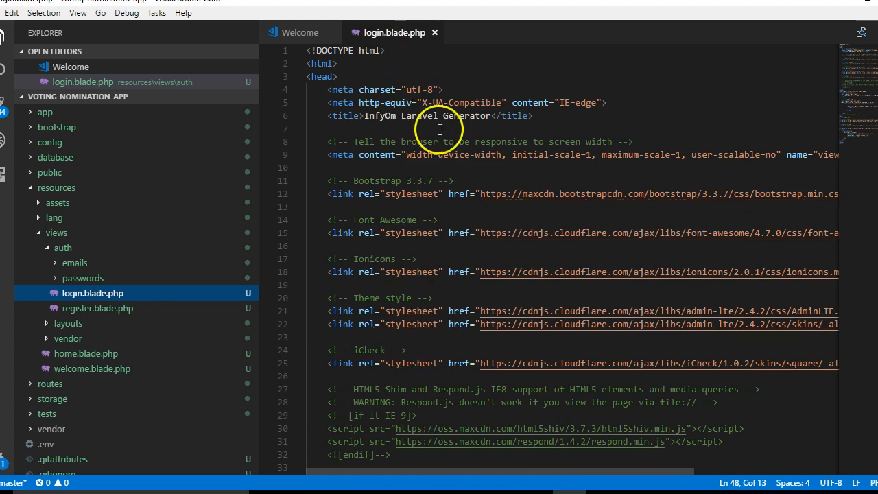
{"action": "mouse_move", "coordinate": [397, 370]}
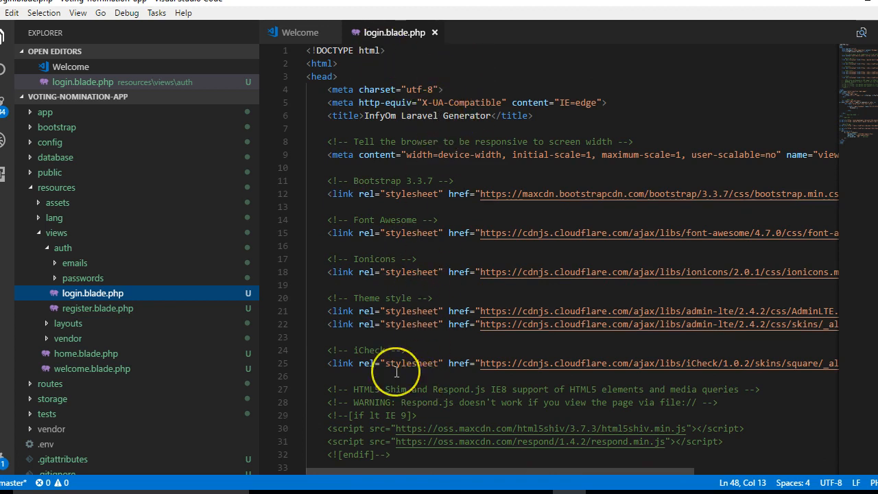
{"action": "scroll", "scroll_direction": "down", "scroll_amount": 3}
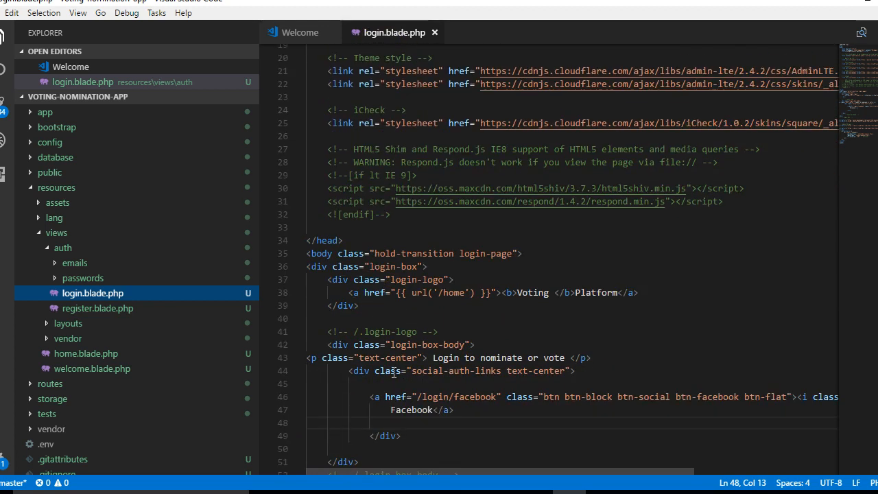
{"action": "scroll", "scroll_direction": "down", "scroll_amount": 3}
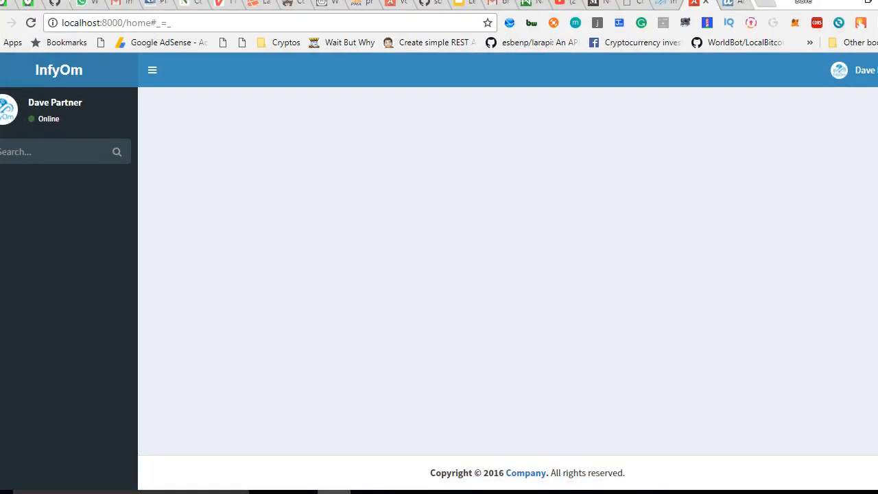
{"action": "mouse_move", "coordinate": [409, 107]}
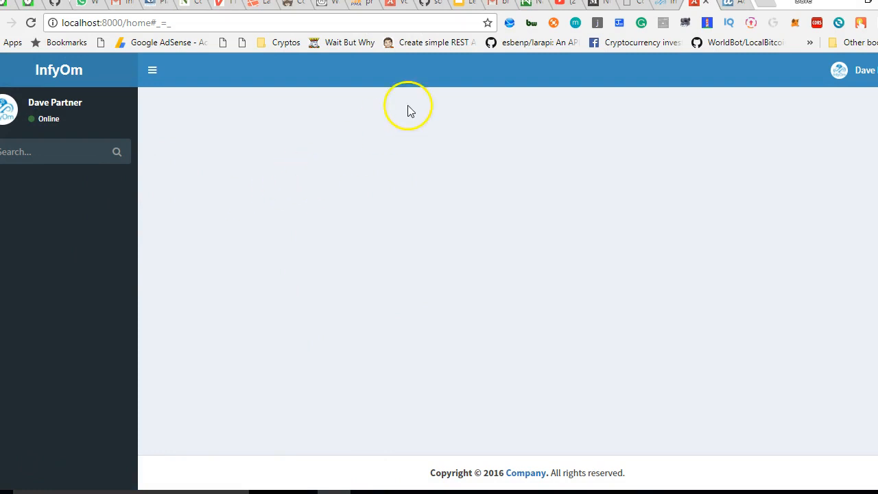
Log out of the dashboard and reach the Voting Platform login page with Facebook sign-in
{"action": "left_click", "coordinate": [853, 70]}
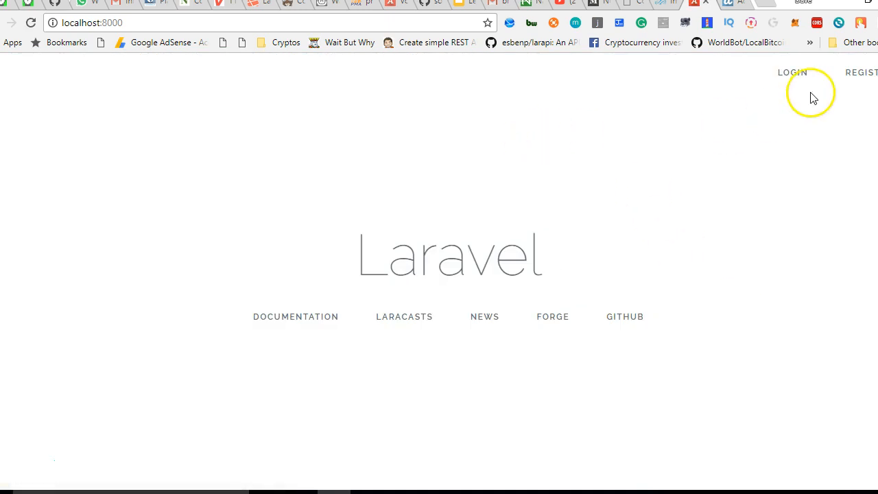
{"action": "left_click", "coordinate": [793, 71]}
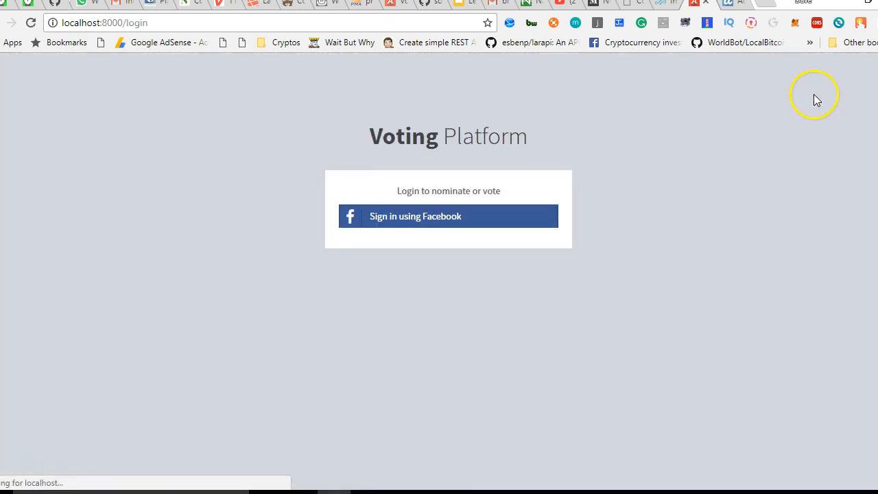
{"action": "mouse_move", "coordinate": [559, 71]}
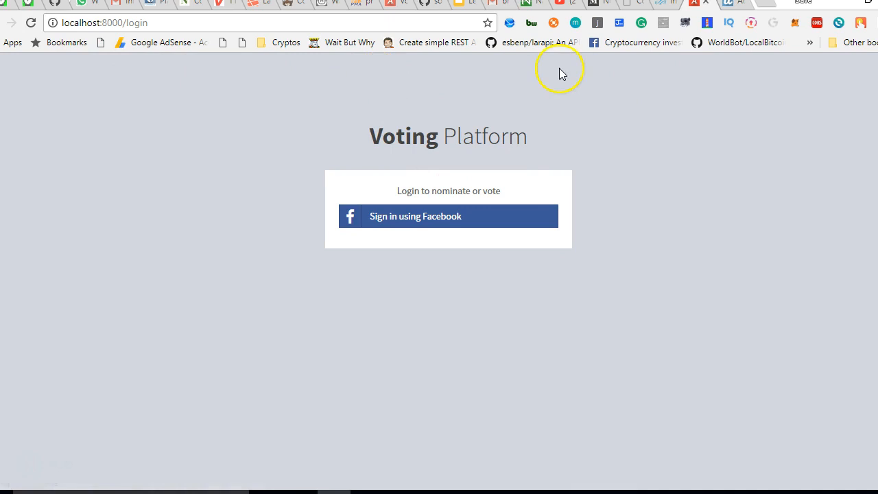
{"action": "mouse_move", "coordinate": [241, 255]}
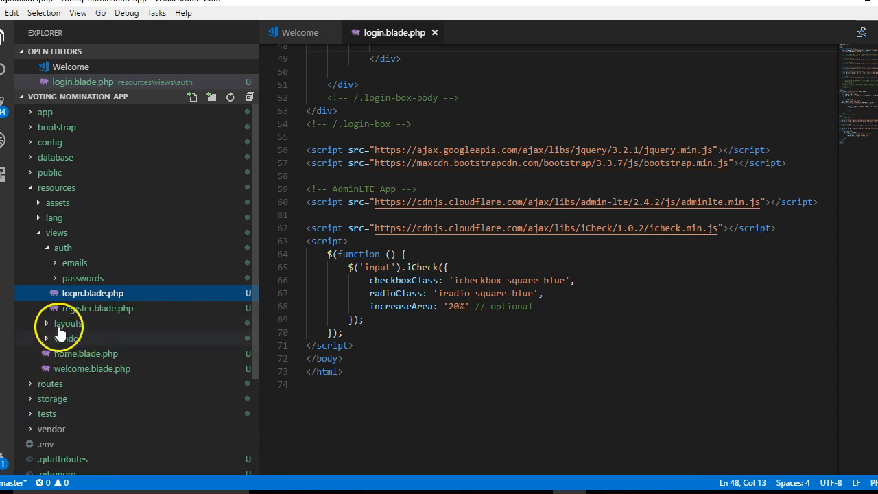
{"action": "mouse_move", "coordinate": [67, 324]}
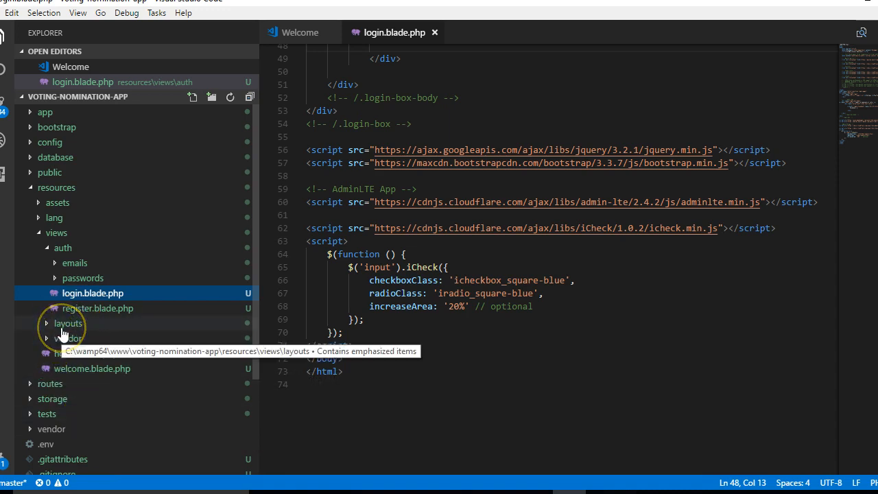
Create a new empty file logged-out.blade.php inside the layouts views folder
{"action": "left_click", "coordinate": [69, 324]}
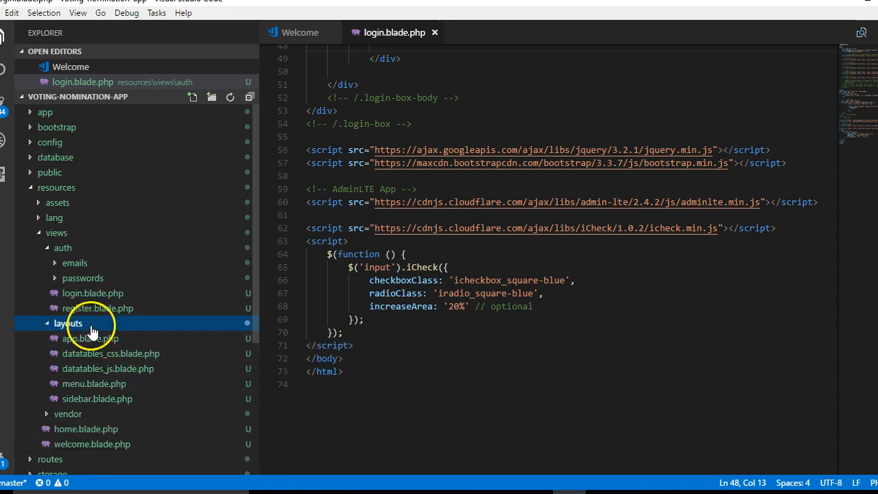
{"action": "right_click", "coordinate": [68, 324]}
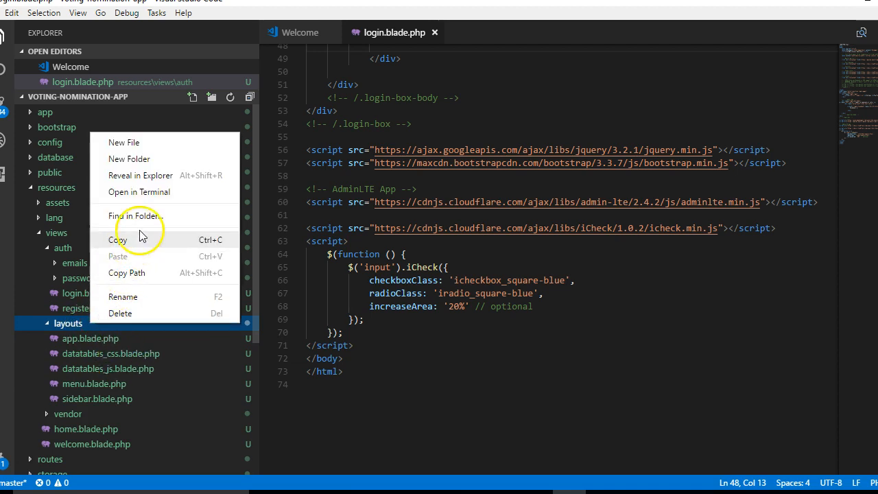
{"action": "left_click", "coordinate": [123, 141]}
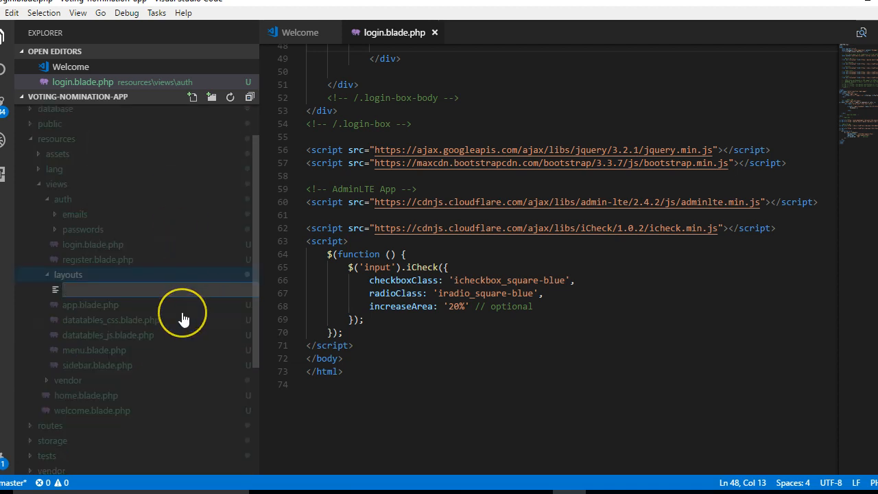
{"action": "type", "text": "logged"}
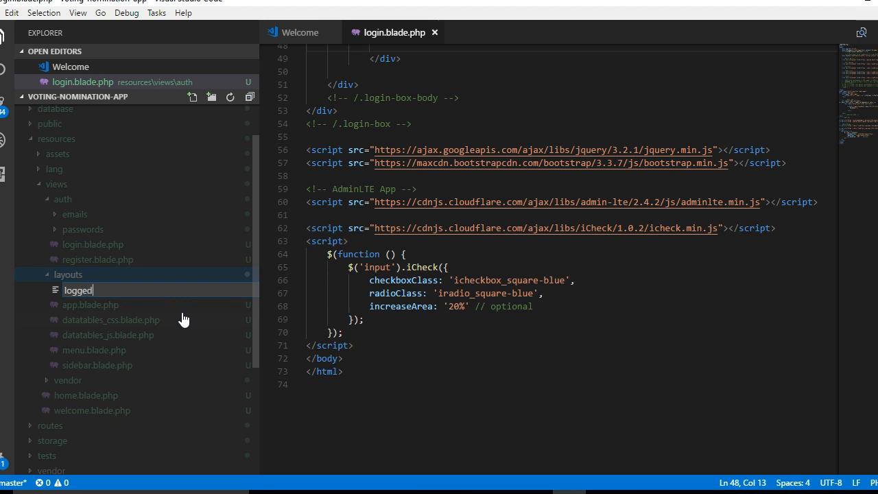
{"action": "type", "text": "-out.b"}
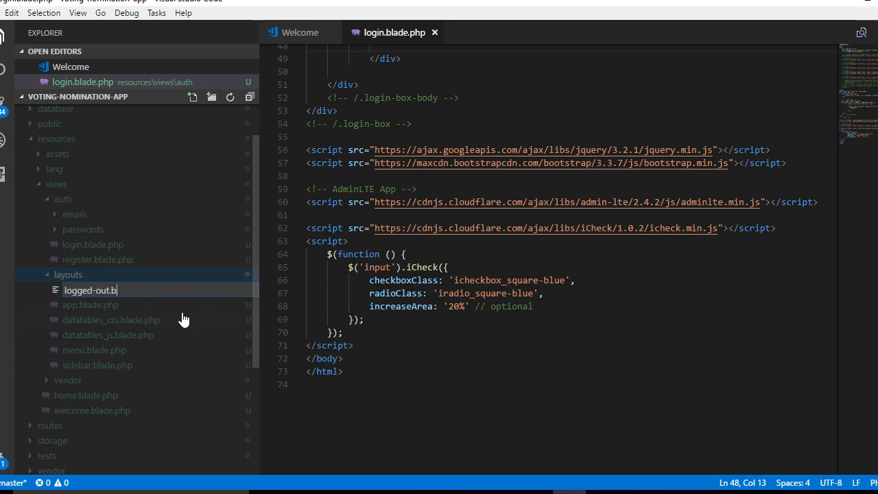
{"action": "key", "text": "Escape"}
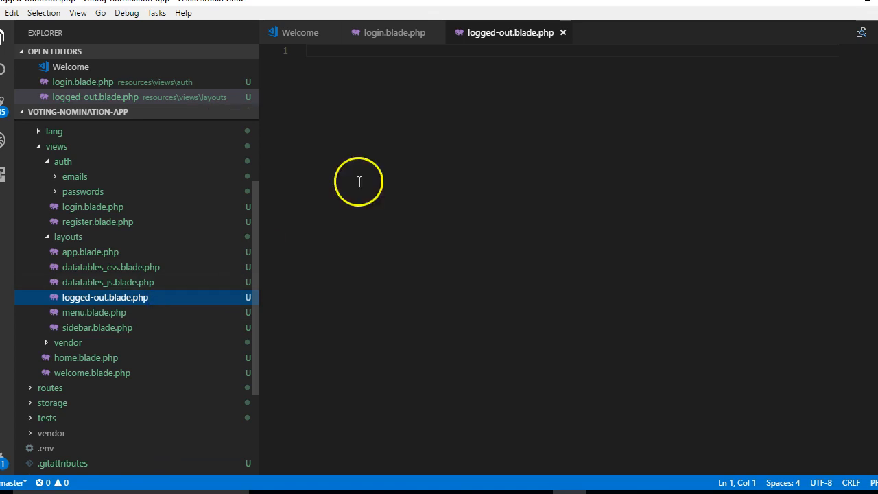
Select the whole login.blade.php template markup for moving into the layout
{"action": "left_click", "coordinate": [395, 33]}
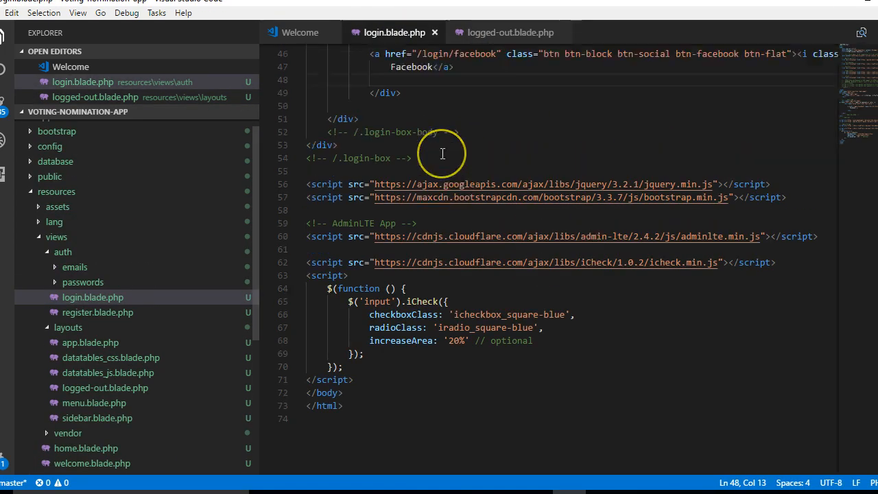
{"action": "scroll", "scroll_direction": "up", "scroll_amount": 3}
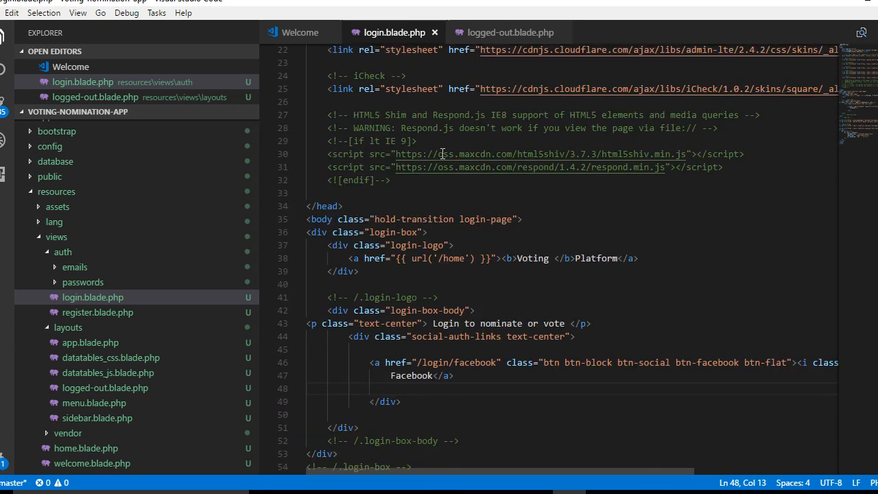
{"action": "scroll", "scroll_direction": "up", "scroll_amount": 3}
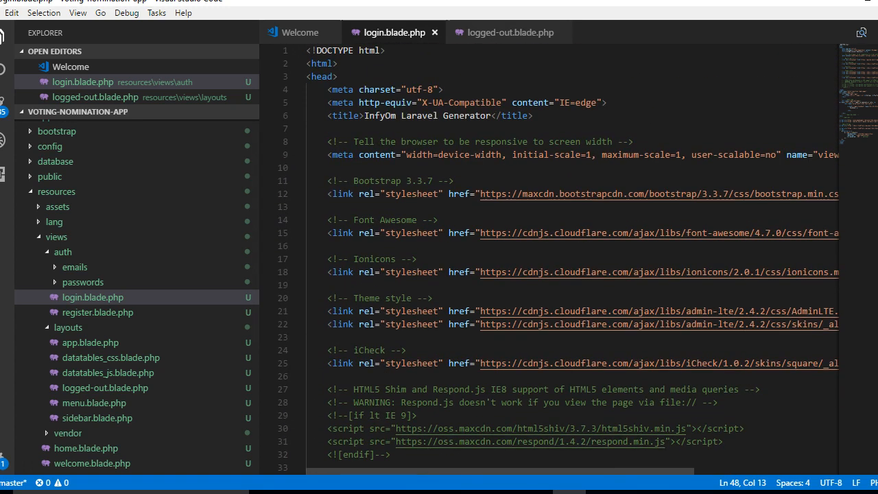
{"action": "scroll", "scroll_direction": "down", "scroll_amount": 3}
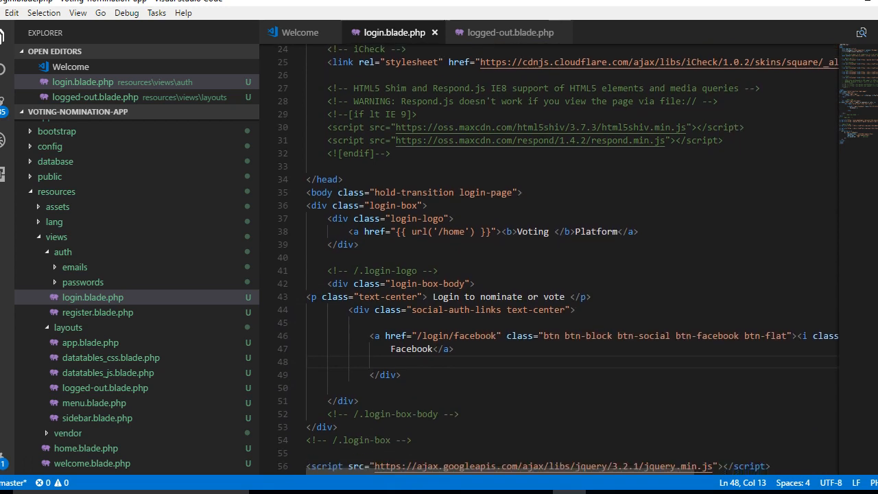
{"action": "key", "text": "Enter"}
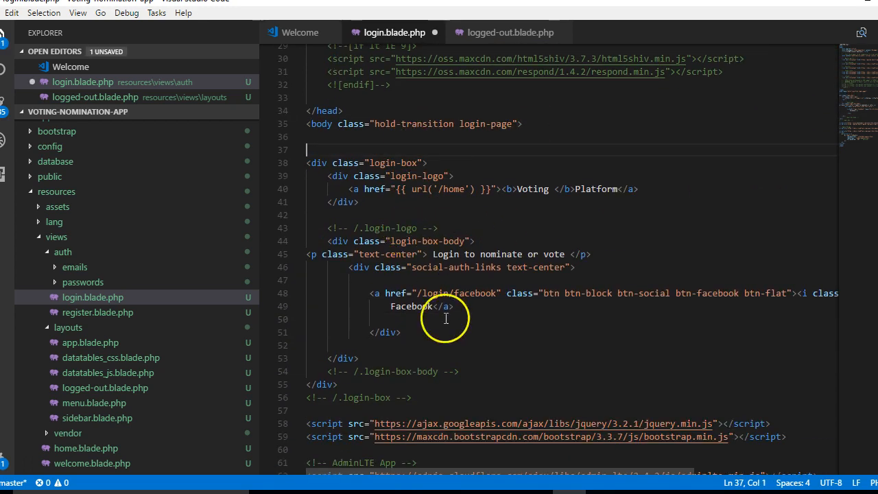
{"action": "left_click", "coordinate": [431, 398]}
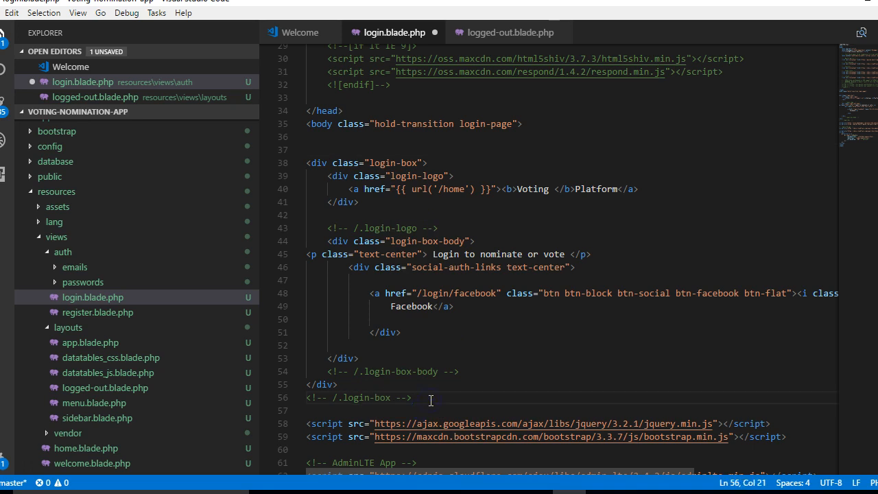
{"action": "scroll", "scroll_direction": "up", "scroll_amount": 3}
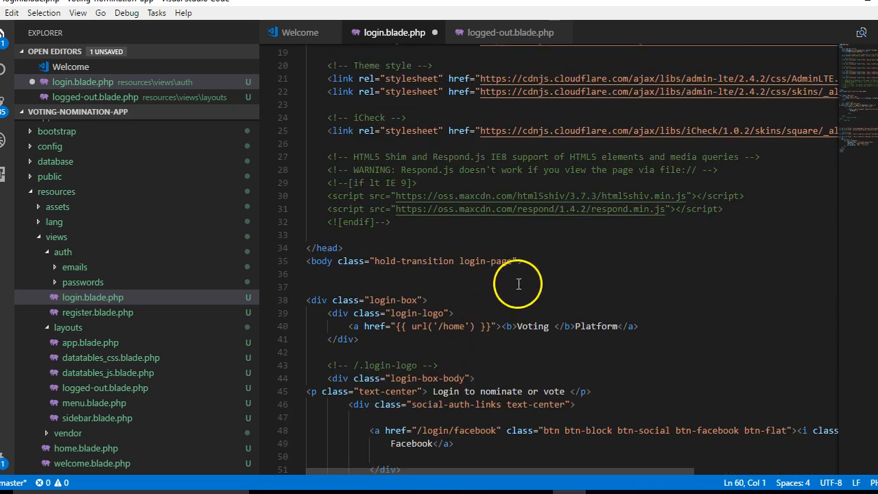
{"action": "key", "text": "ctrl+a"}
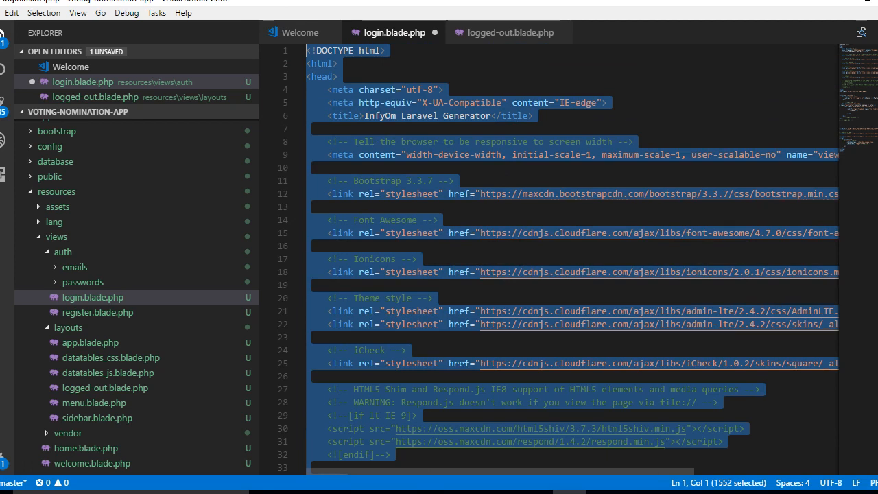
Bring up logged-out.blade.php showing its head with the stylesheet links
{"action": "left_click", "coordinate": [507, 32]}
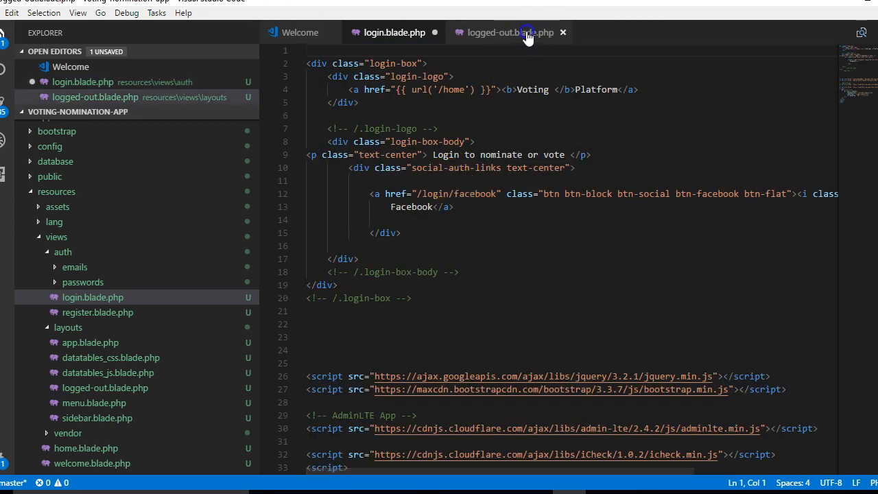
{"action": "left_click", "coordinate": [510, 32]}
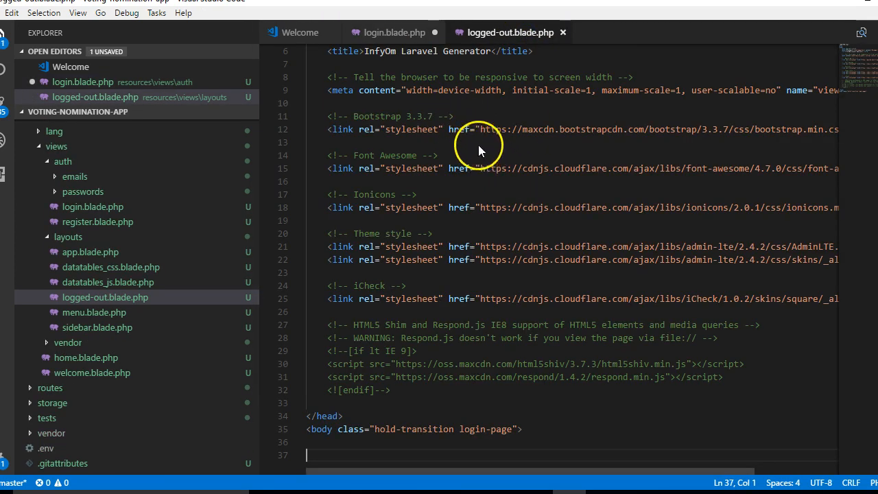
Check how home.blade.php extends its layout as a reference for the login view
{"action": "left_click", "coordinate": [389, 33]}
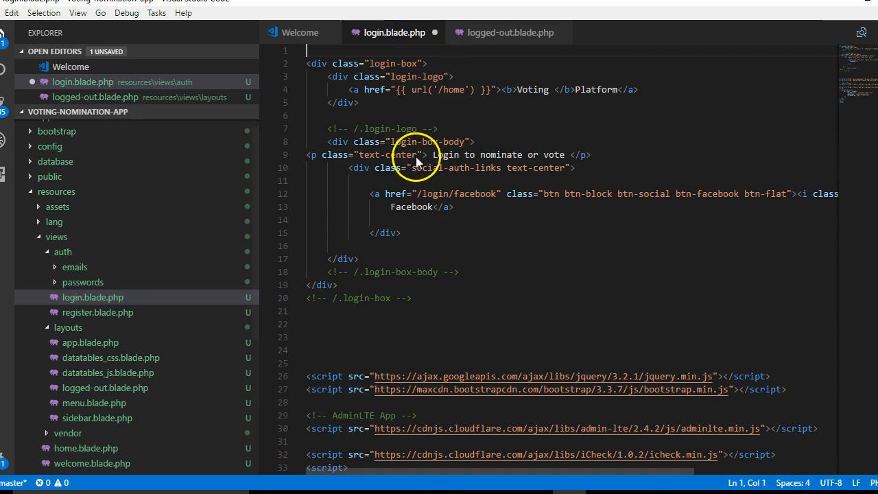
{"action": "type", "text": "@la"}
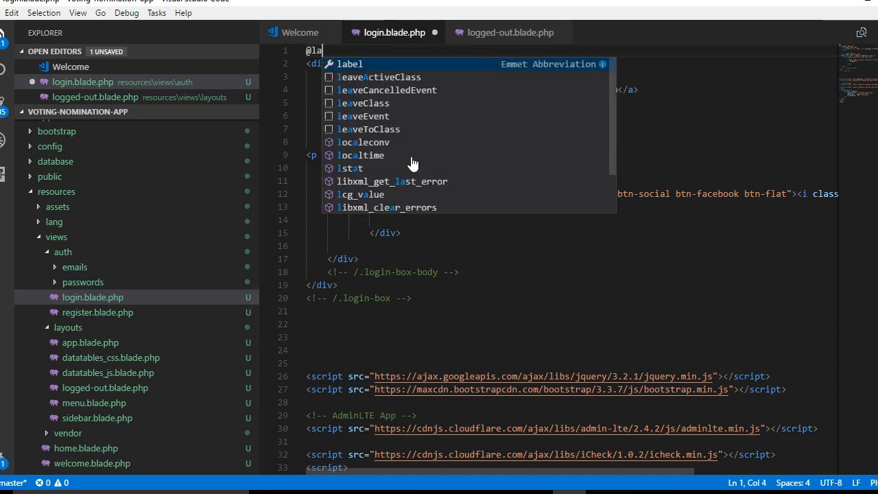
{"action": "type", "text": "yo"}
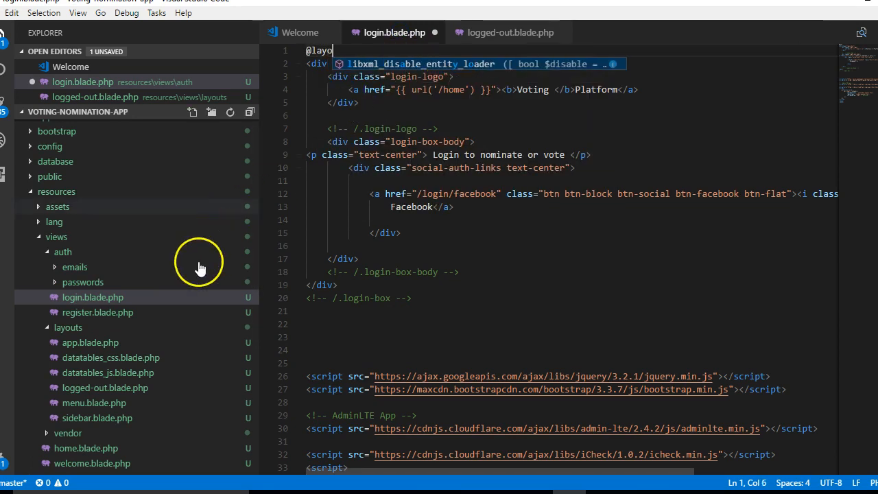
{"action": "left_click", "coordinate": [85, 447]}
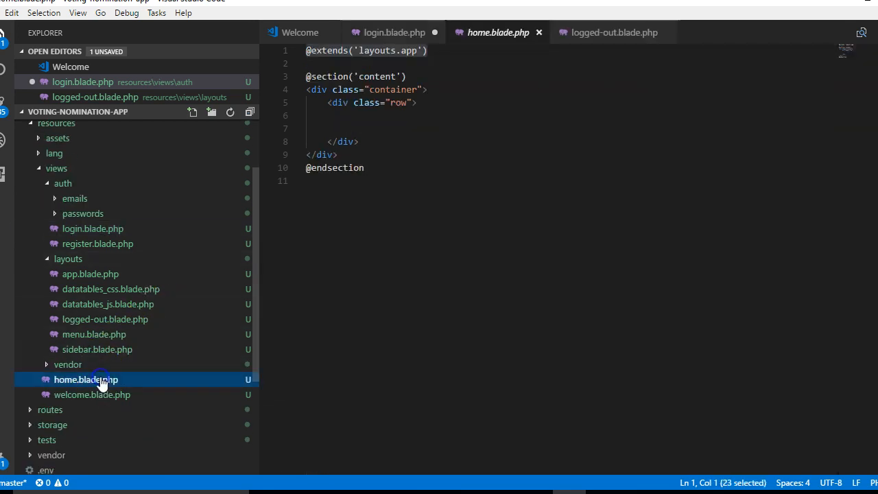
{"action": "left_click", "coordinate": [590, 33]}
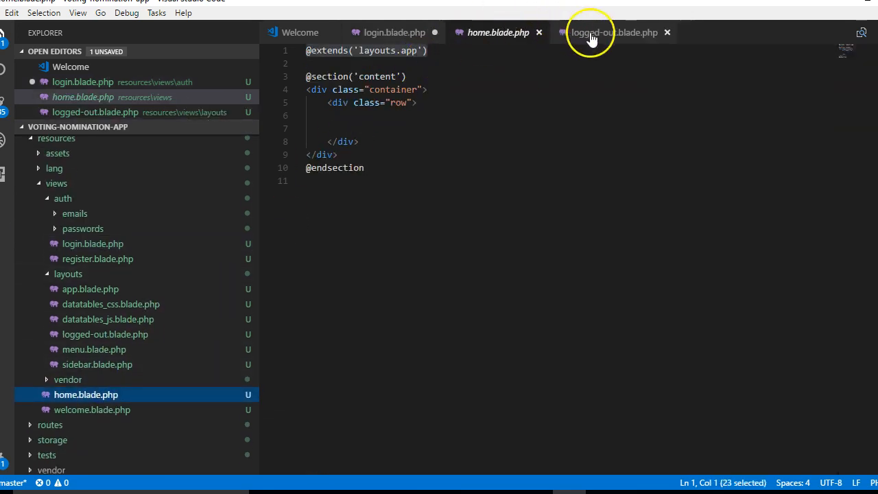
{"action": "left_click", "coordinate": [390, 33]}
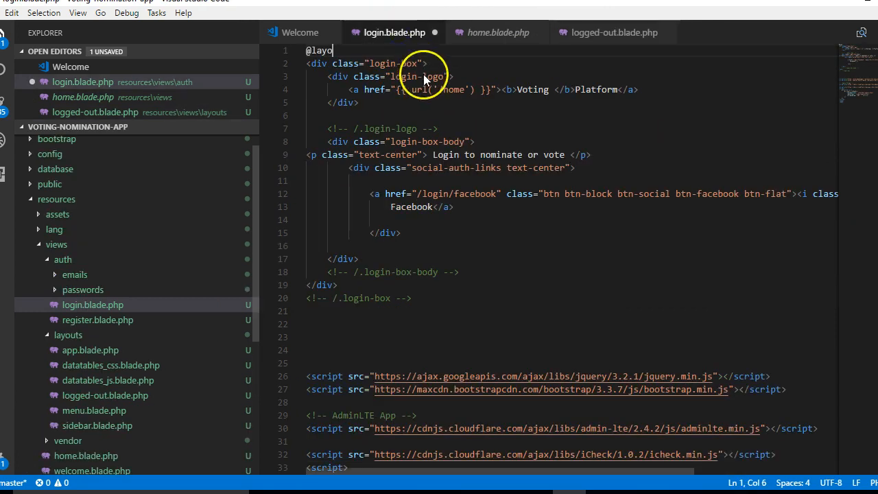
{"action": "scroll", "scroll_direction": "up", "scroll_amount": 3}
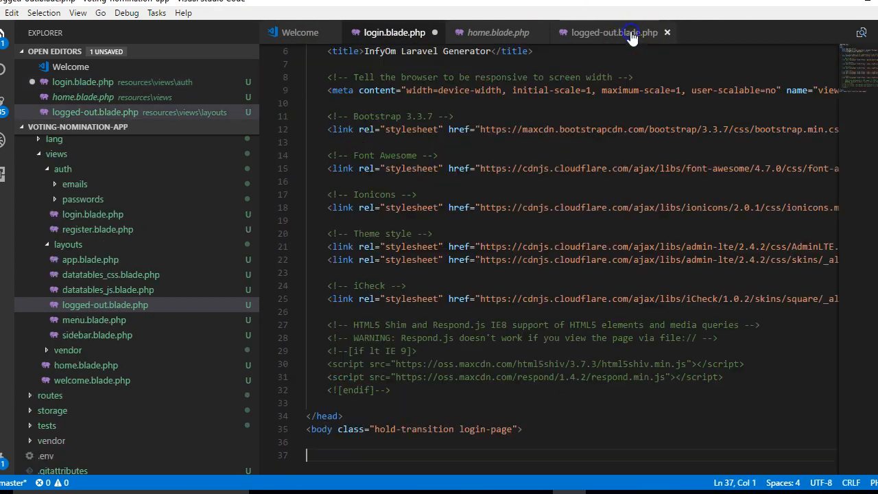
{"action": "left_click", "coordinate": [496, 33]}
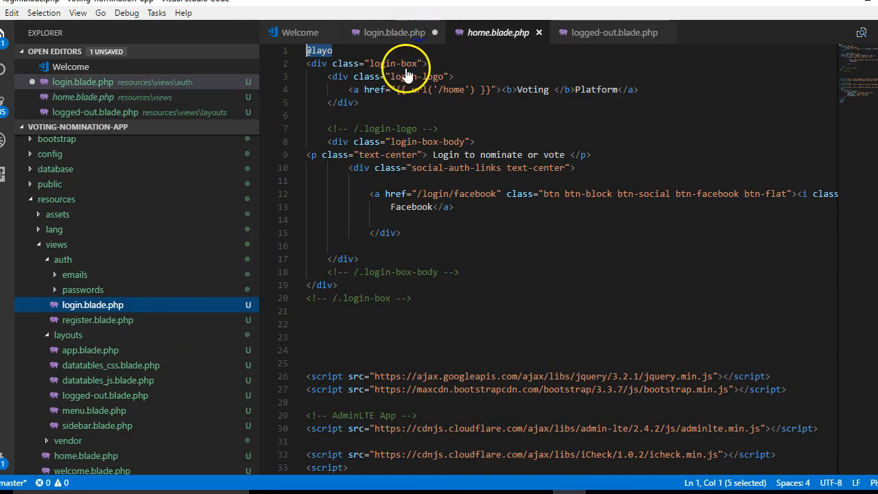
{"action": "left_click", "coordinate": [393, 33]}
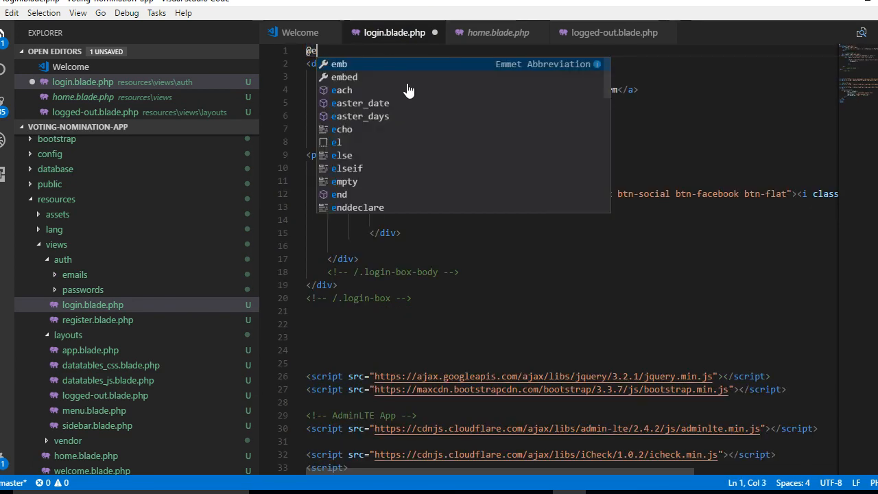
{"action": "type", "text": "xtends"}
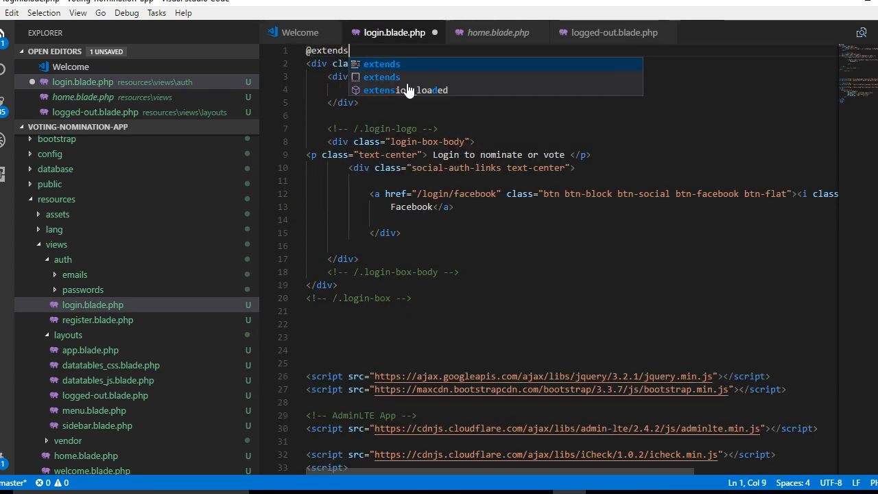
{"action": "type", "text": "('lay'"}
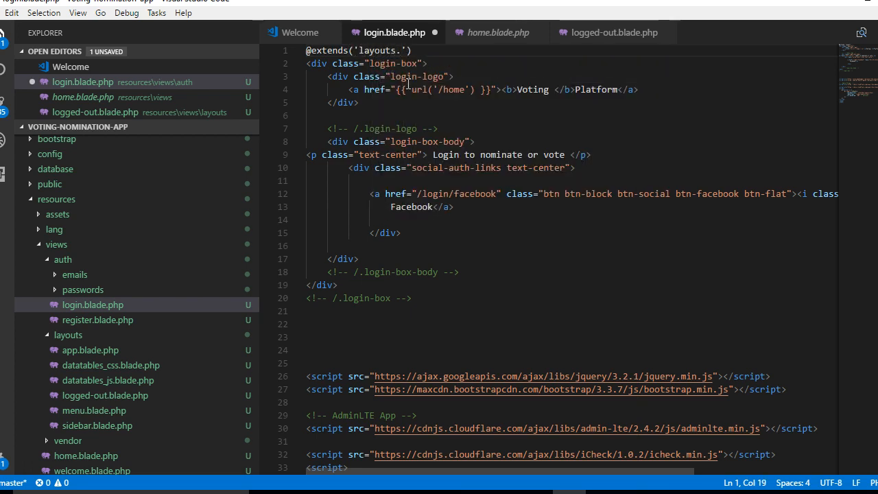
{"action": "type", "text": "logged-out"}
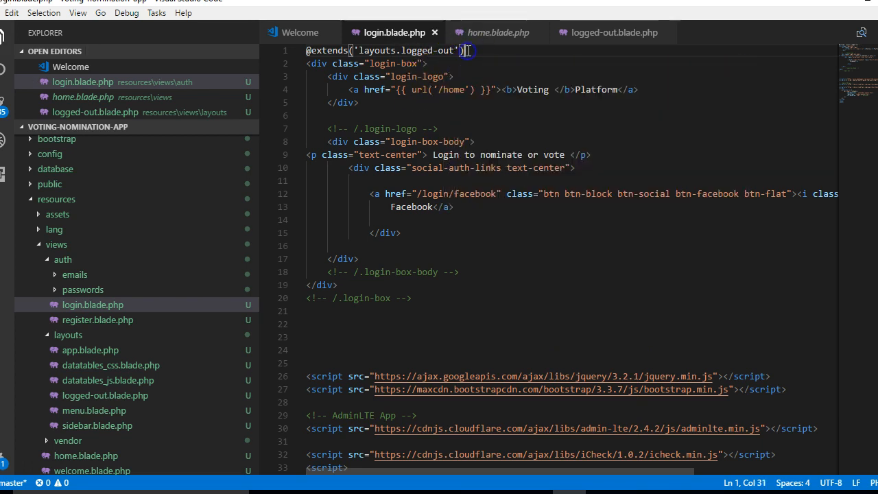
{"action": "type", "text": "@"}
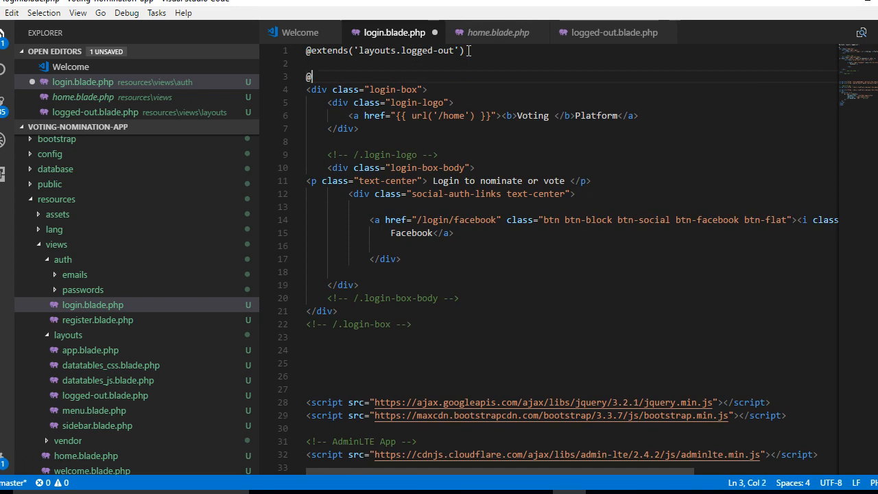
{"action": "type", "text": "section"}
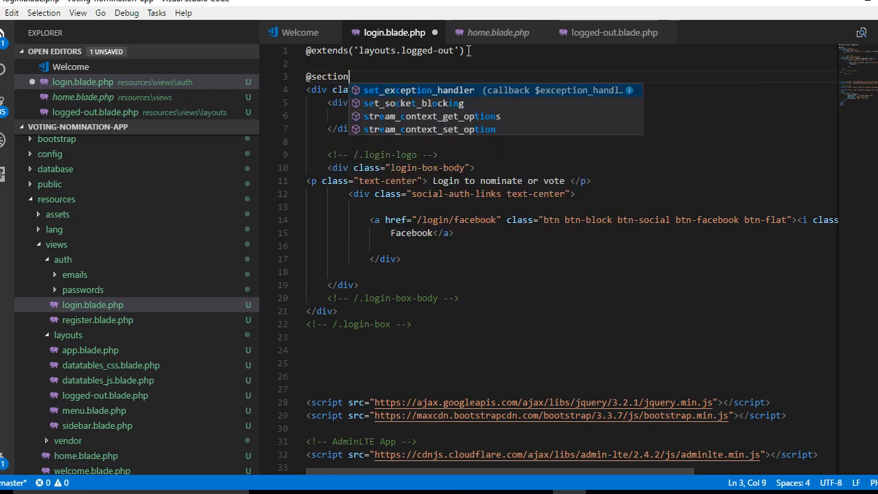
{"action": "type", "text": "('"}
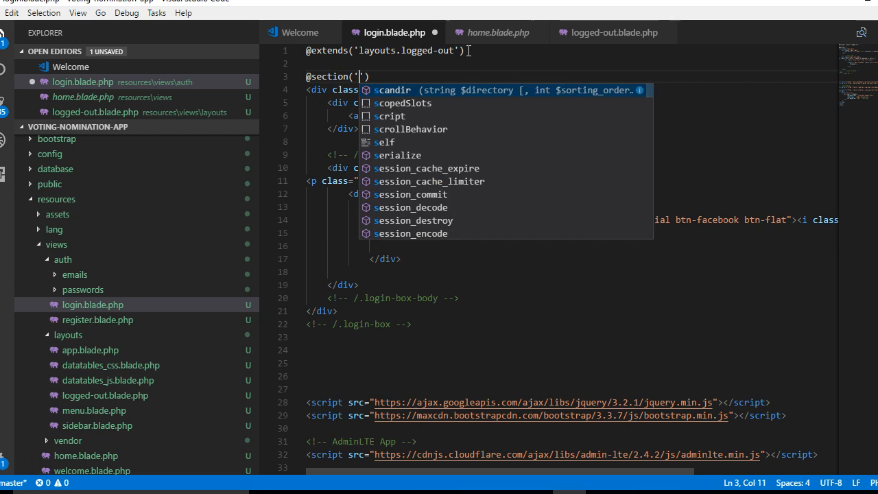
{"action": "key", "text": "Escape"}
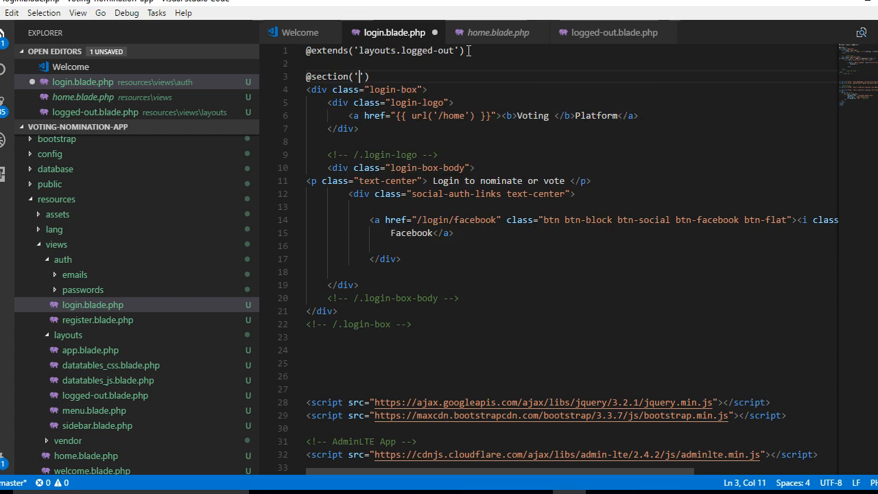
{"action": "type", "text": "content"}
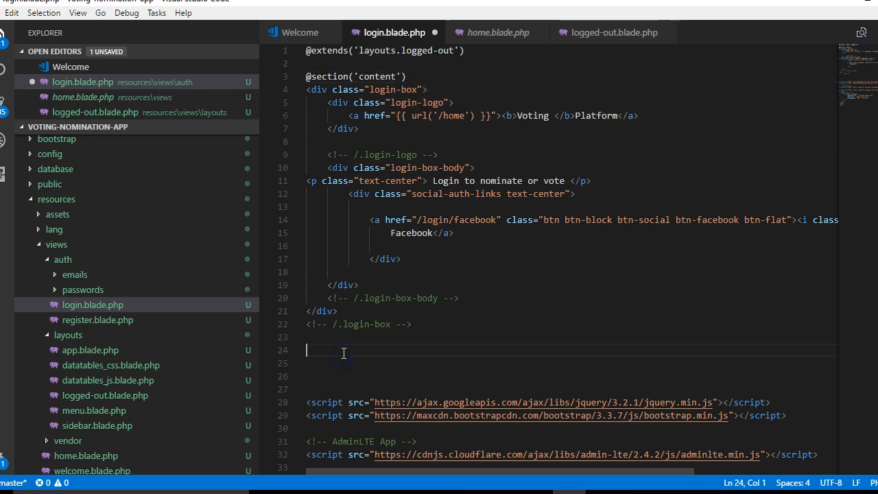
{"action": "type", "text": "@"}
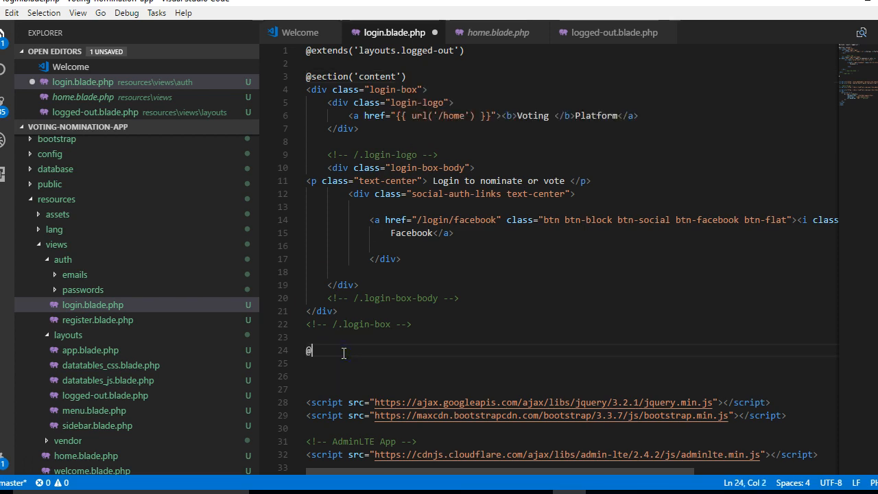
{"action": "type", "text": "endsection"}
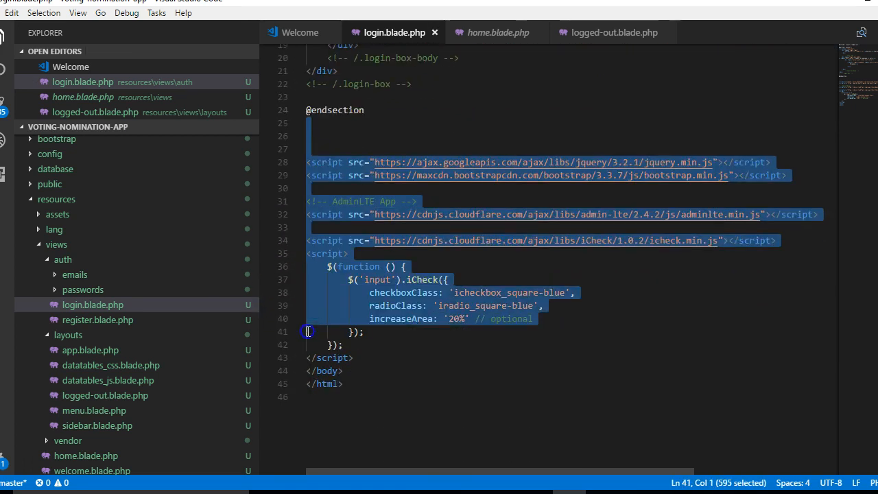
{"action": "key", "text": "Delete"}
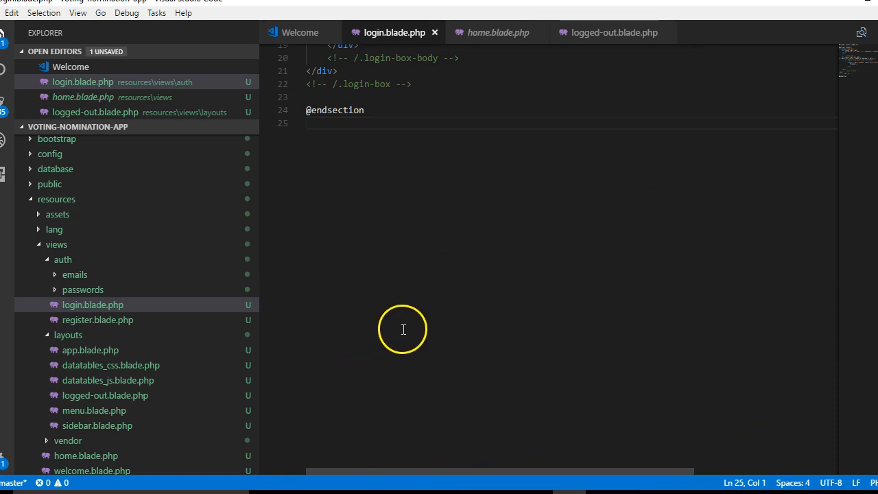
{"action": "mouse_move", "coordinate": [615, 33]}
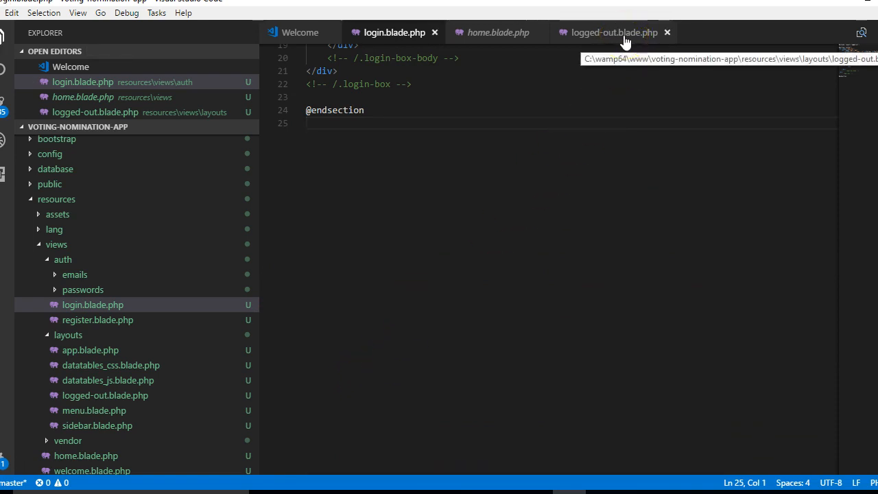
{"action": "left_click", "coordinate": [612, 33]}
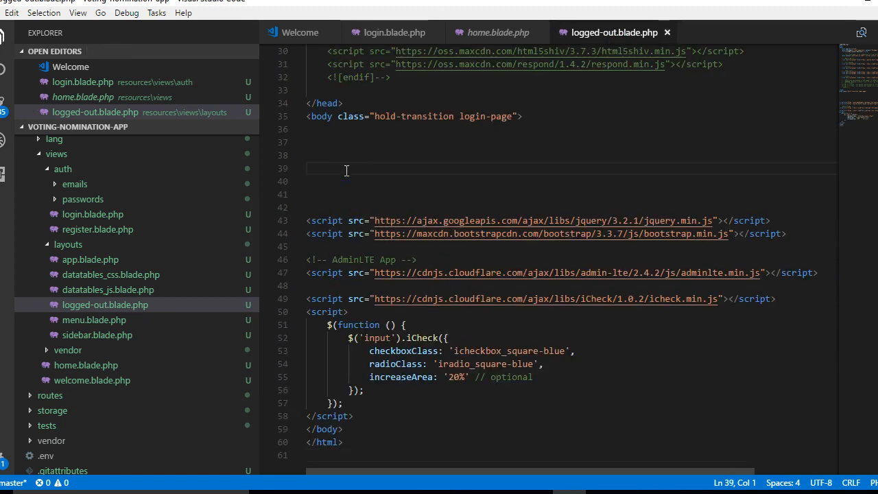
{"action": "type", "text": "@yield('content"}
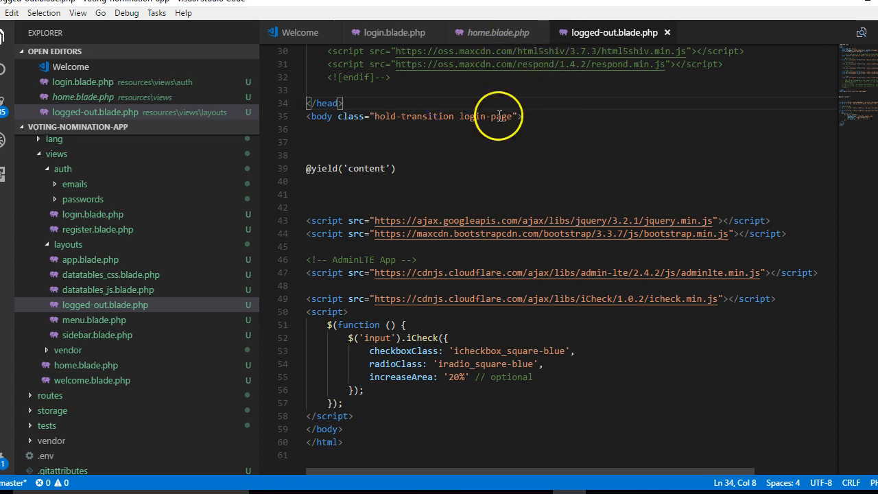
{"action": "mouse_move", "coordinate": [371, 147]}
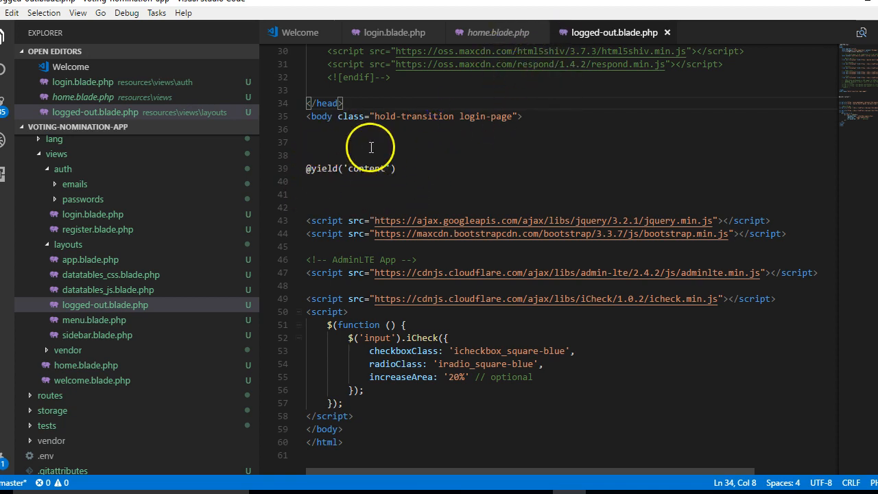
{"action": "left_click", "coordinate": [392, 32]}
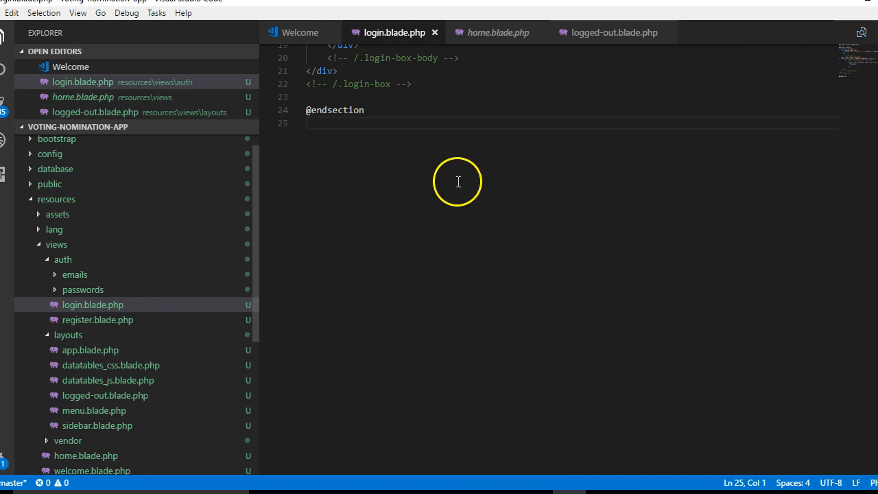
Sign in with Facebook and open the navbar account panel, which still shows the placeholder logo
{"action": "scroll", "scroll_direction": "up", "scroll_amount": 3}
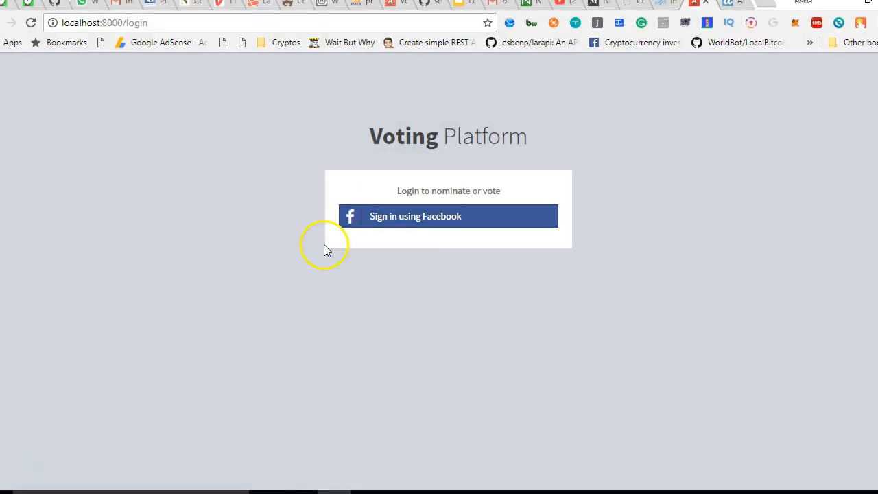
{"action": "left_click", "coordinate": [447, 216]}
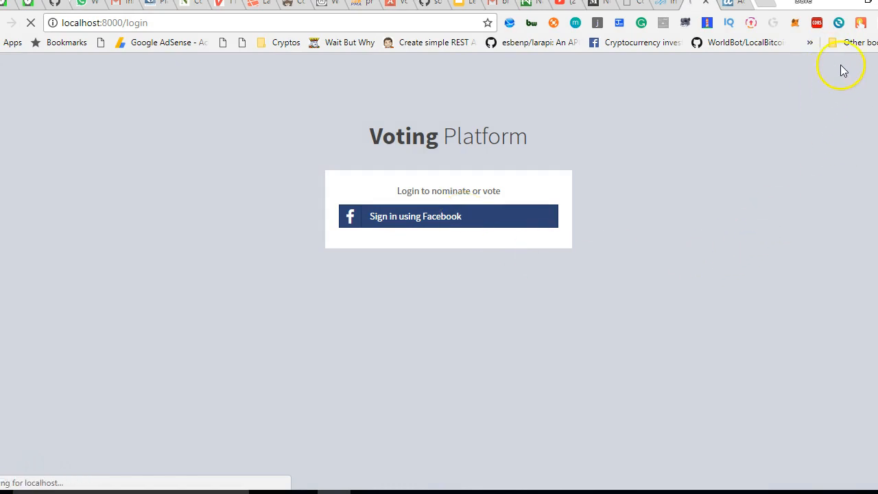
{"action": "mouse_move", "coordinate": [483, 480]}
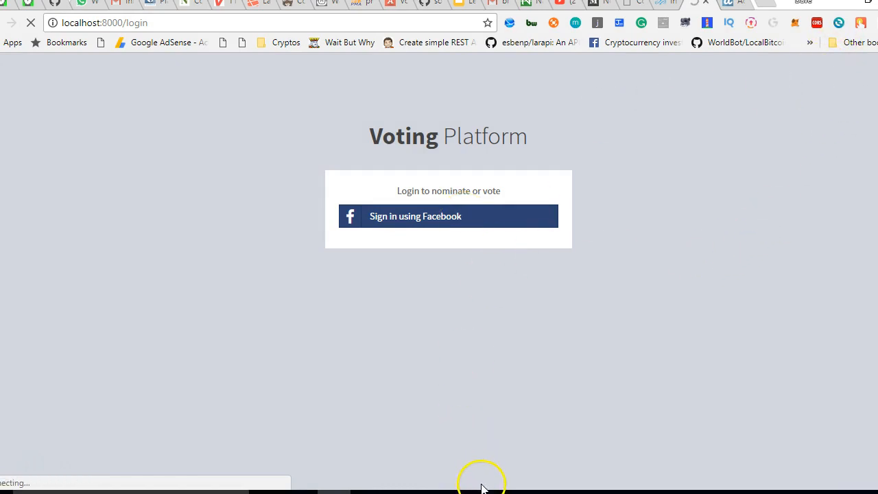
{"action": "left_click", "coordinate": [448, 217]}
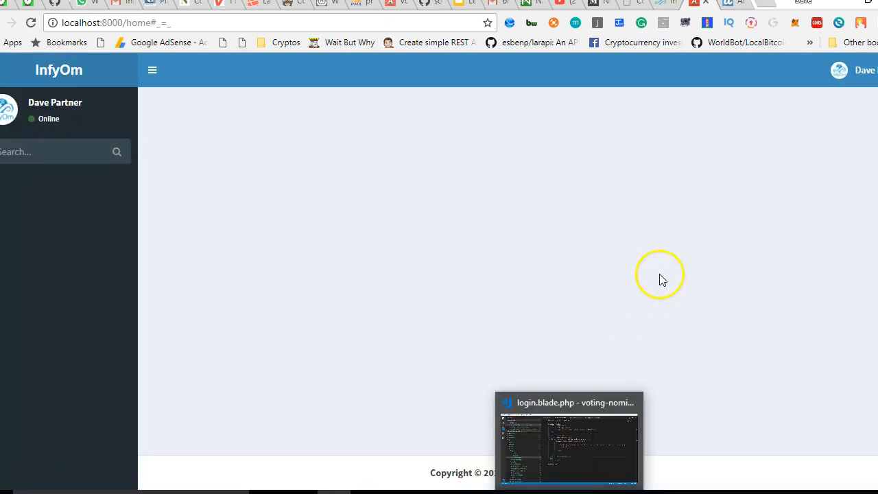
{"action": "left_click", "coordinate": [864, 70]}
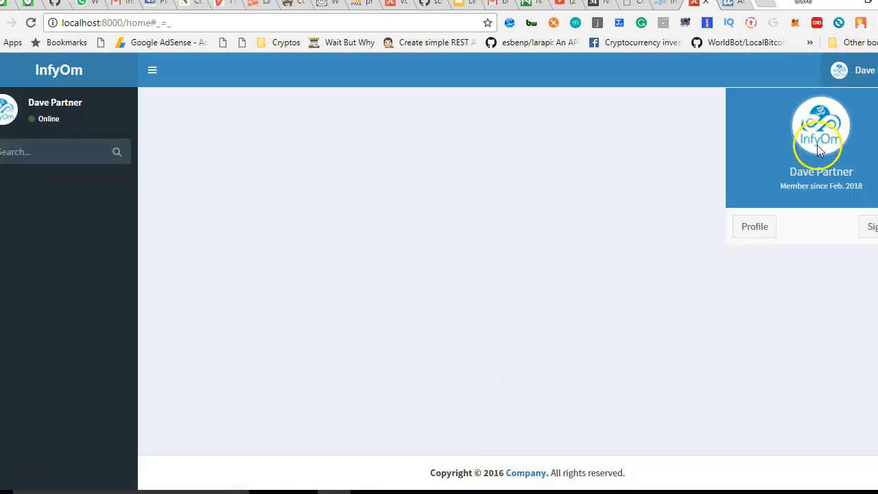
{"action": "mouse_move", "coordinate": [521, 170]}
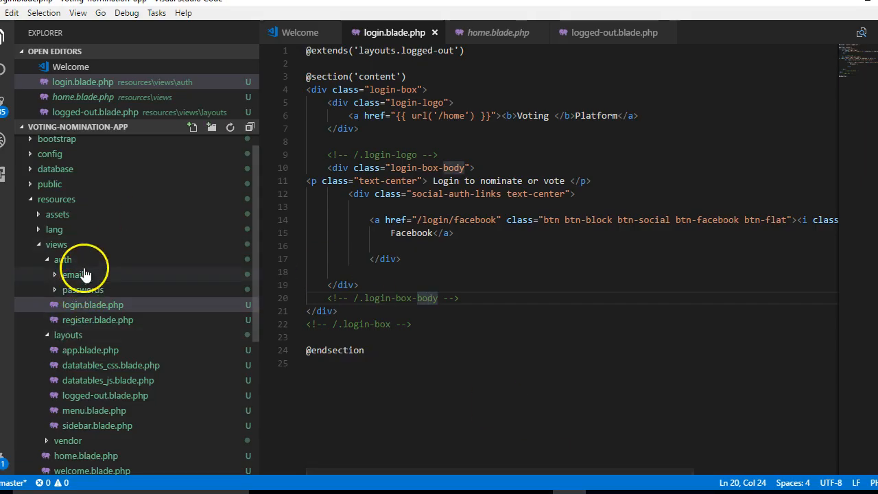
In layouts/app.blade.php replace the navbar image's hard-coded logo URL with an empty {{ }} echo
{"action": "left_click", "coordinate": [91, 349]}
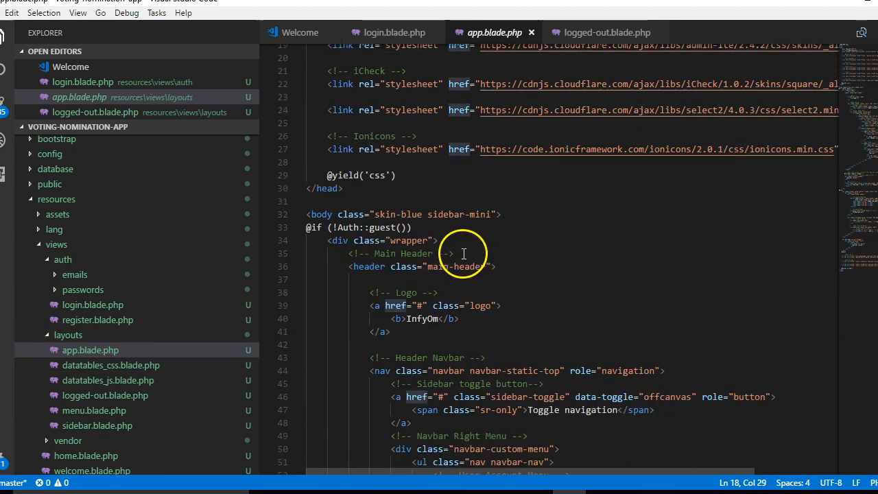
{"action": "scroll", "scroll_direction": "down", "scroll_amount": 3}
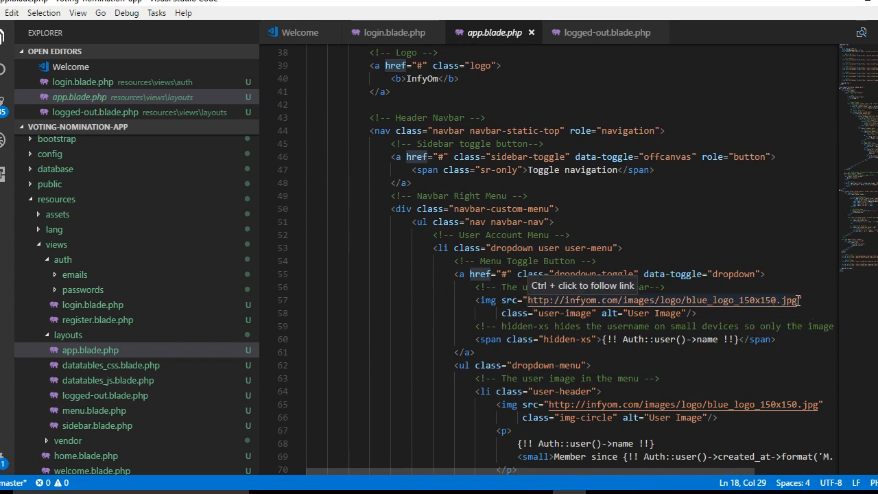
{"action": "double_click", "coordinate": [661, 299]}
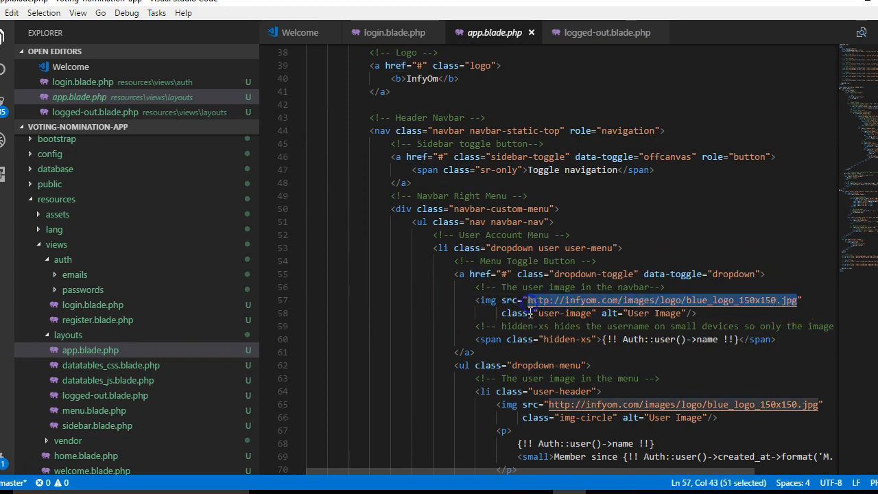
{"action": "key", "text": "Delete"}
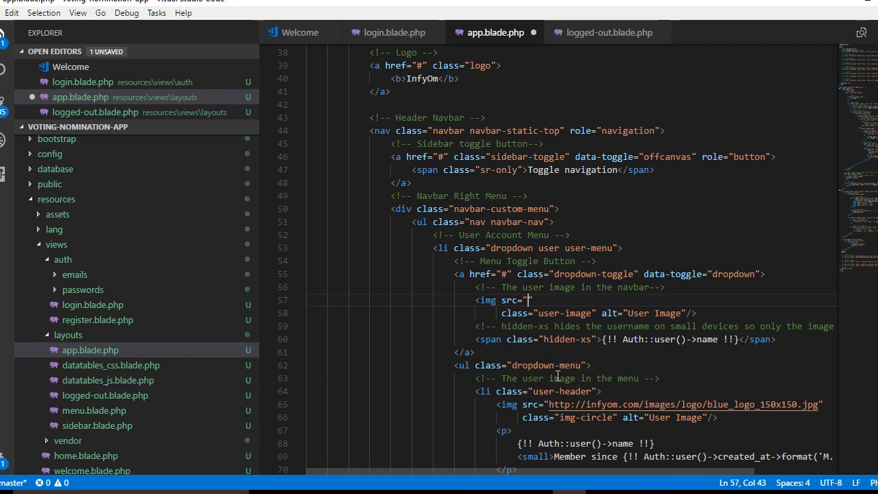
{"action": "type", "text": "{{"}
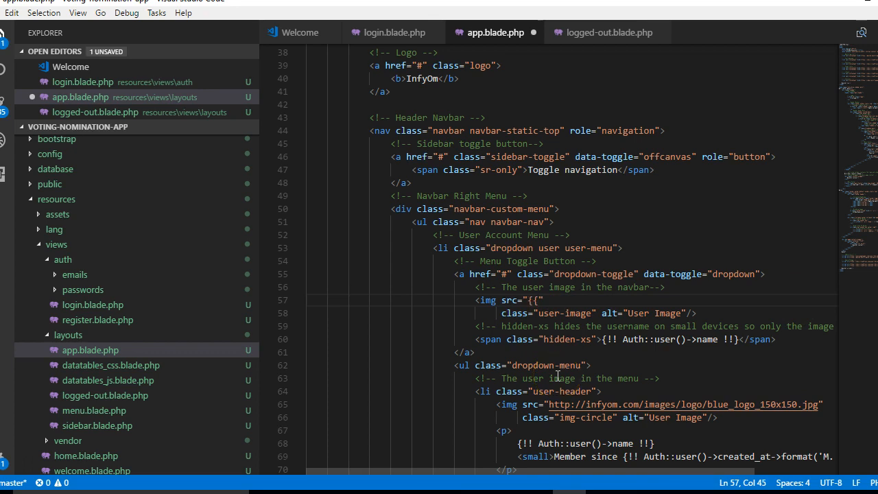
{"action": "type", "text": "}}"}
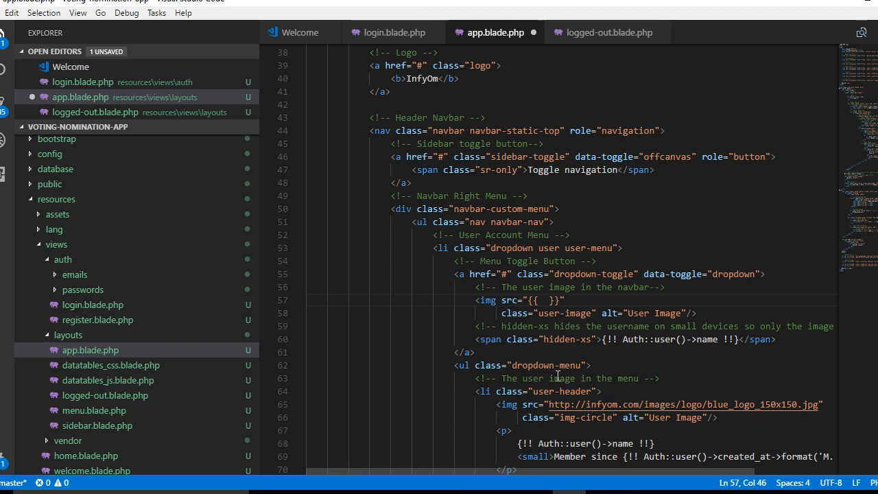
Fill the echo with Auth::user()->avater as the navbar image source
{"action": "type", "text": "sess"}
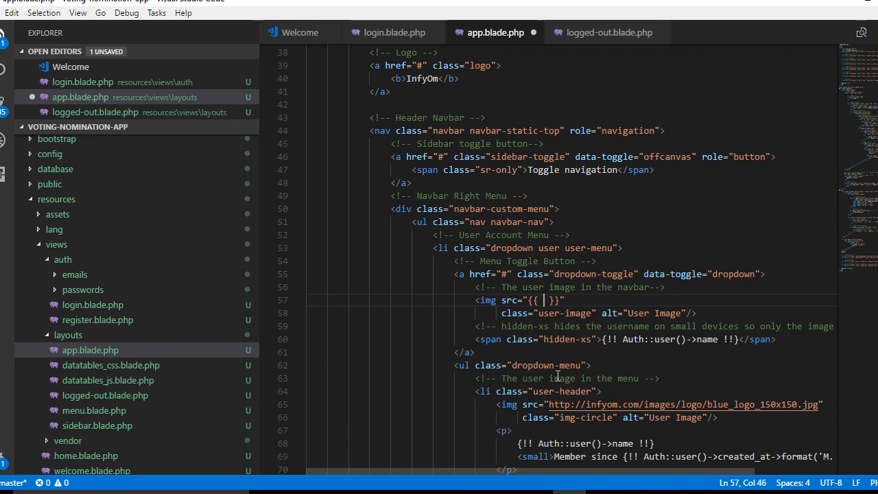
{"action": "type", "text": "Auth::user()-"}
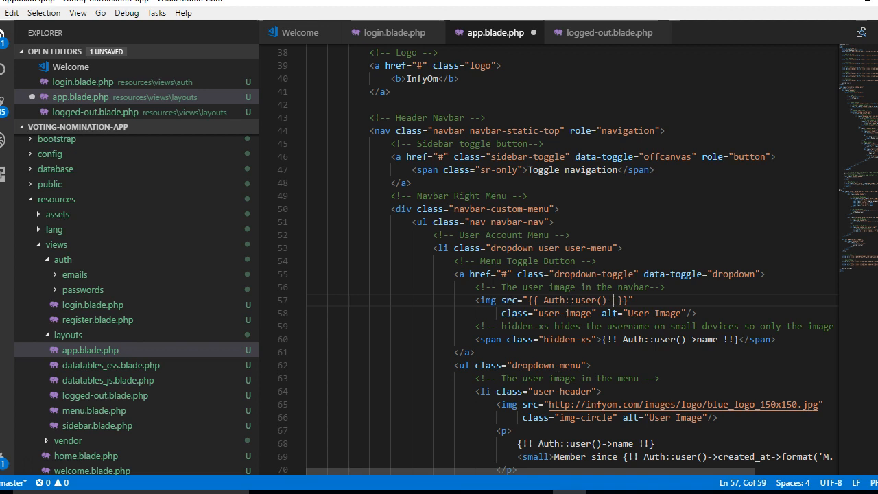
{"action": "type", "text": ">"}
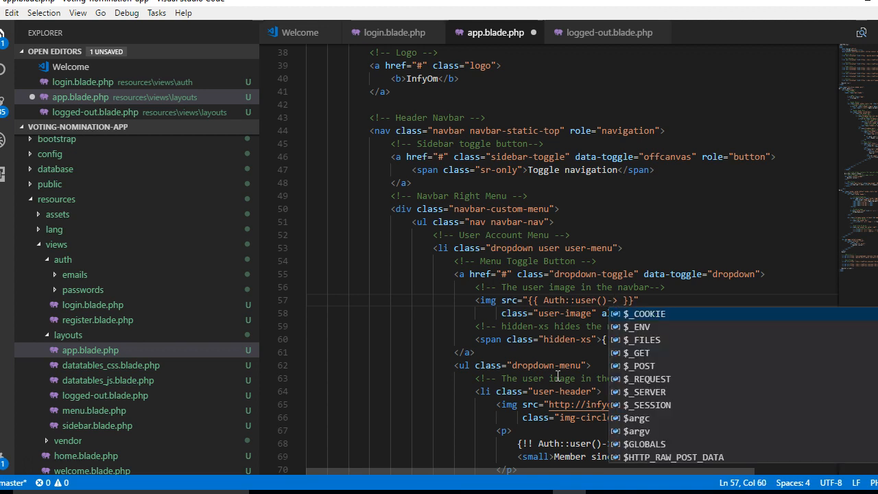
{"action": "type", "text": "facebook_p"}
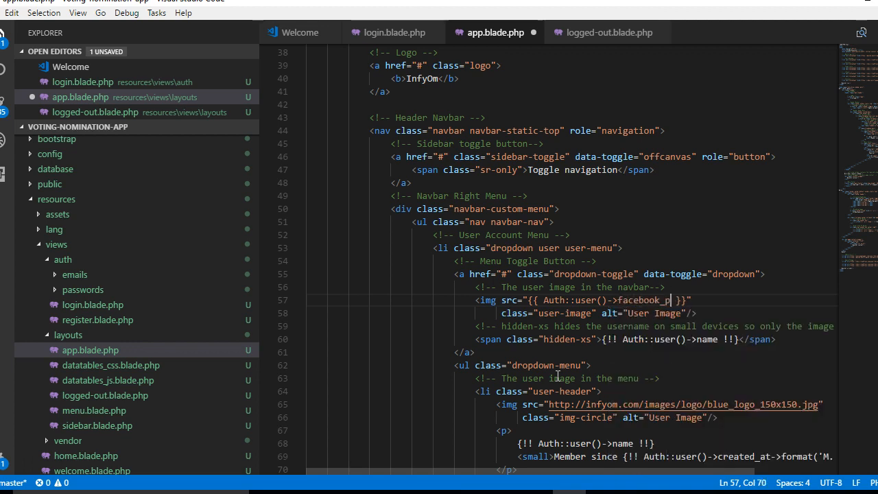
{"action": "type", "text": "rofile"}
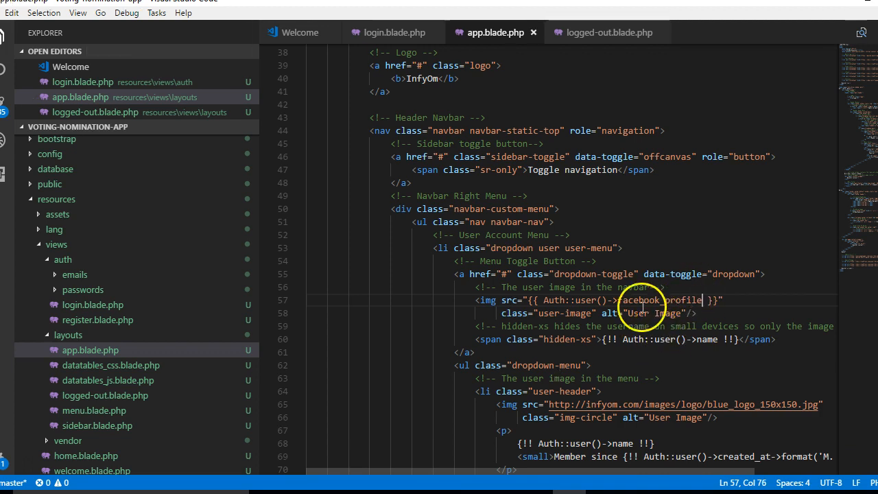
{"action": "mouse_move", "coordinate": [716, 304]}
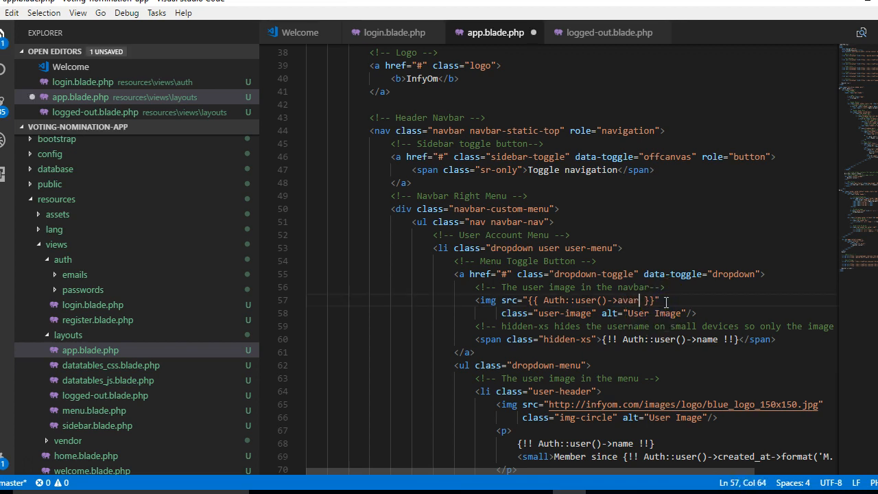
{"action": "type", "text": "ter"}
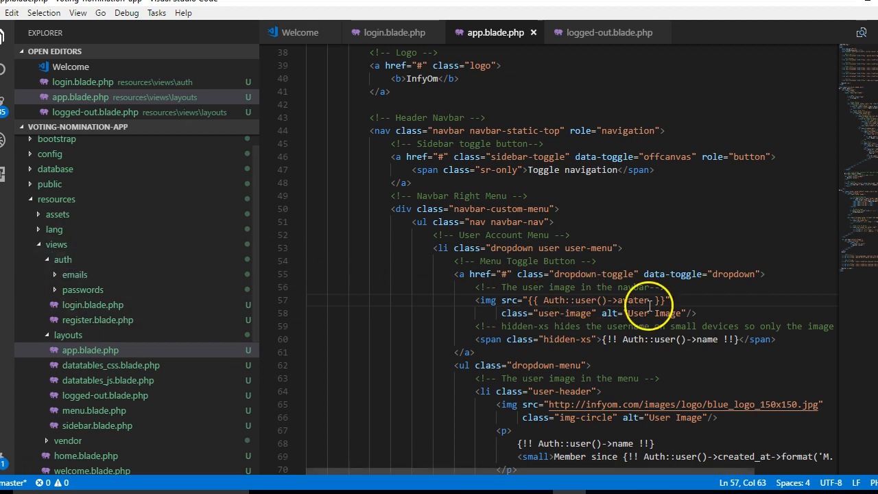
{"action": "left_click", "coordinate": [56, 244]}
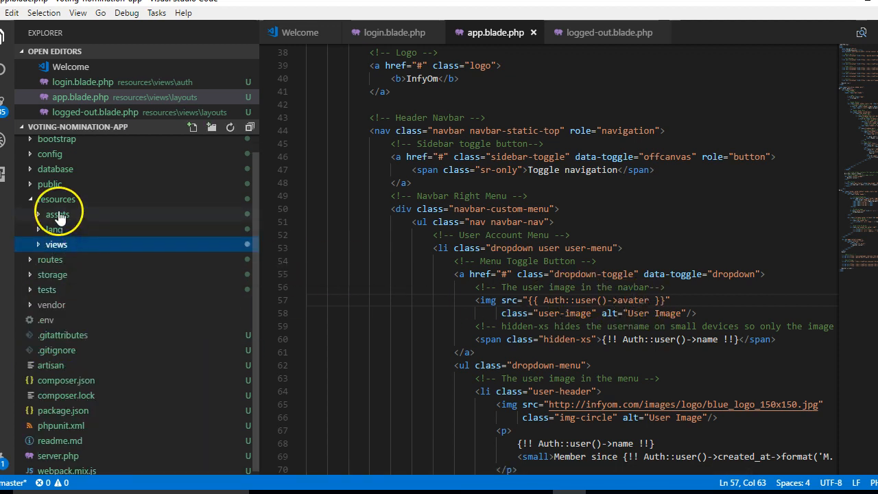
{"action": "left_click", "coordinate": [55, 167]}
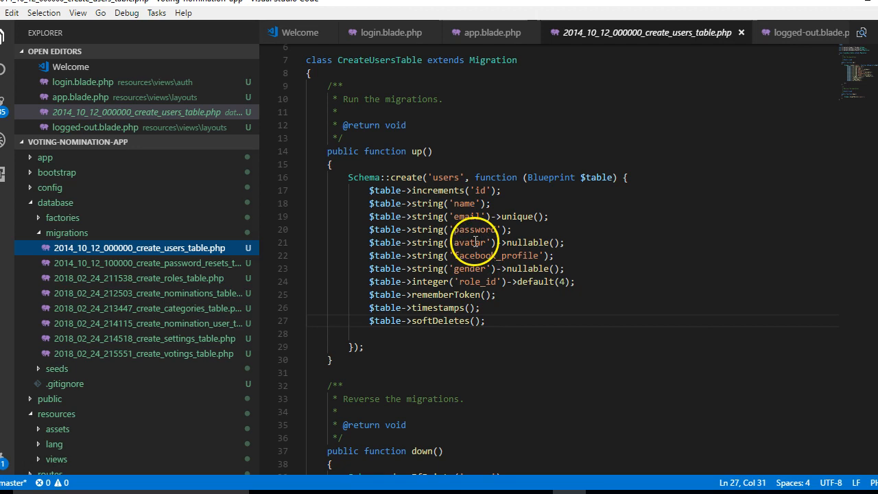
{"action": "double_click", "coordinate": [469, 241]}
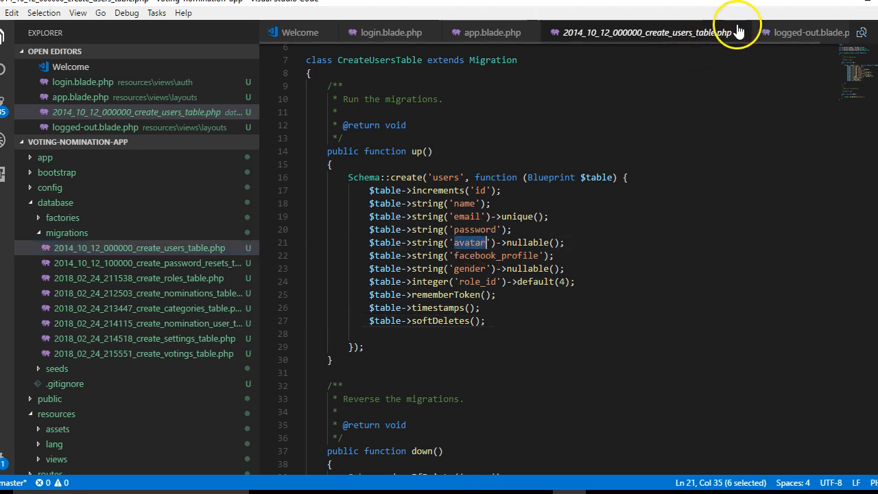
{"action": "left_click", "coordinate": [490, 33]}
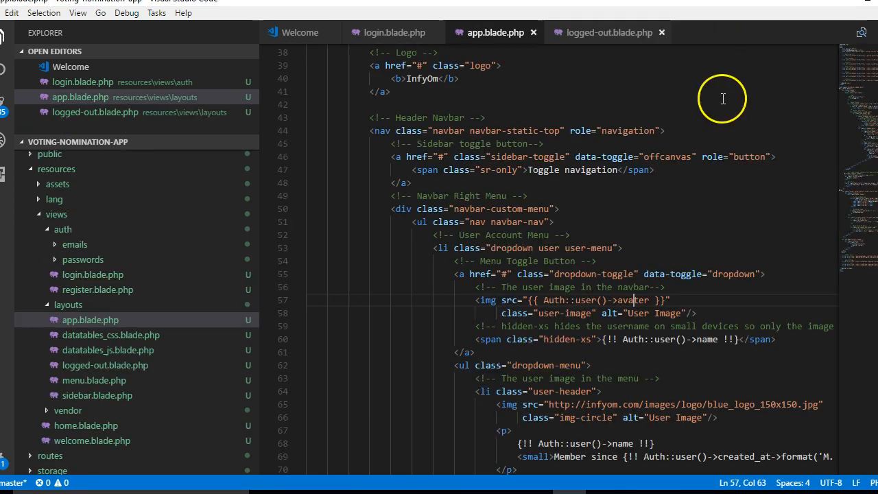
{"action": "left_click", "coordinate": [665, 299]}
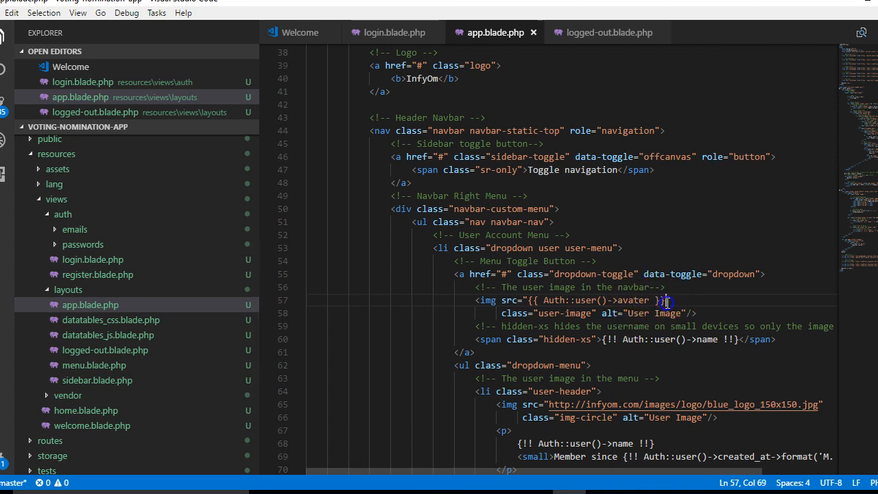
{"action": "left_click_drag", "start_coordinate": [669, 299], "coordinate": [533, 299]}
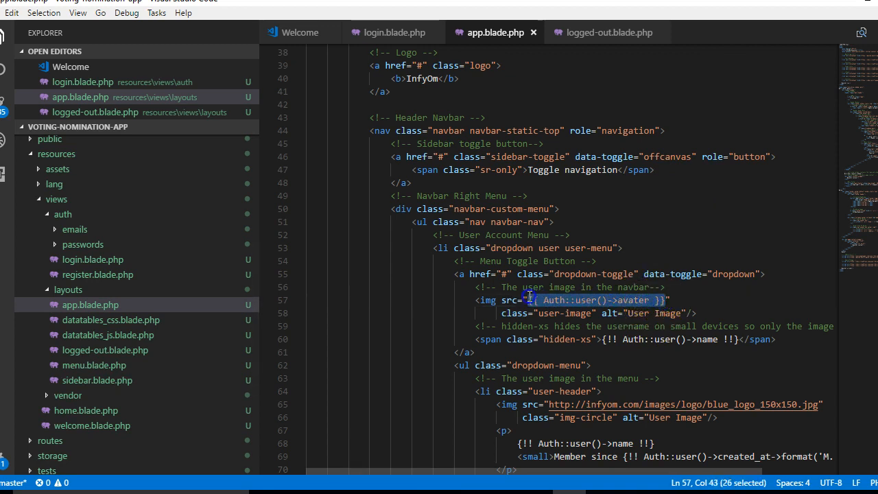
{"action": "mouse_move", "coordinate": [609, 345]}
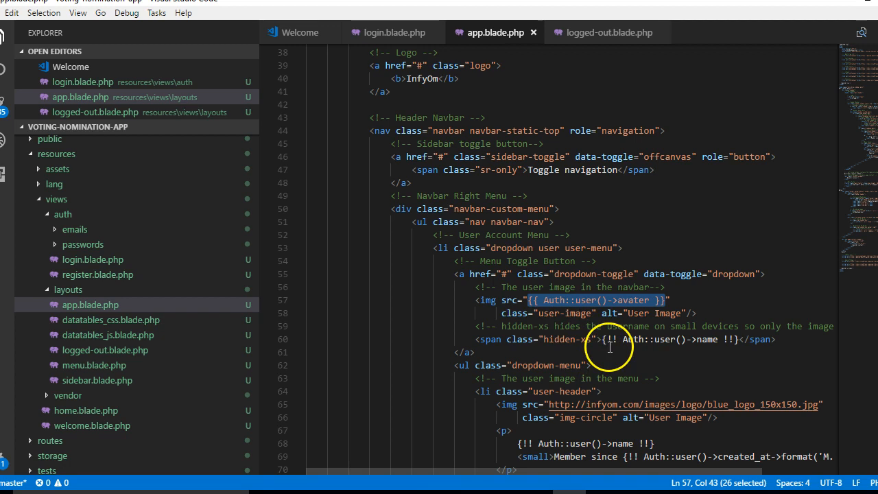
{"action": "scroll", "scroll_direction": "down", "scroll_amount": 3}
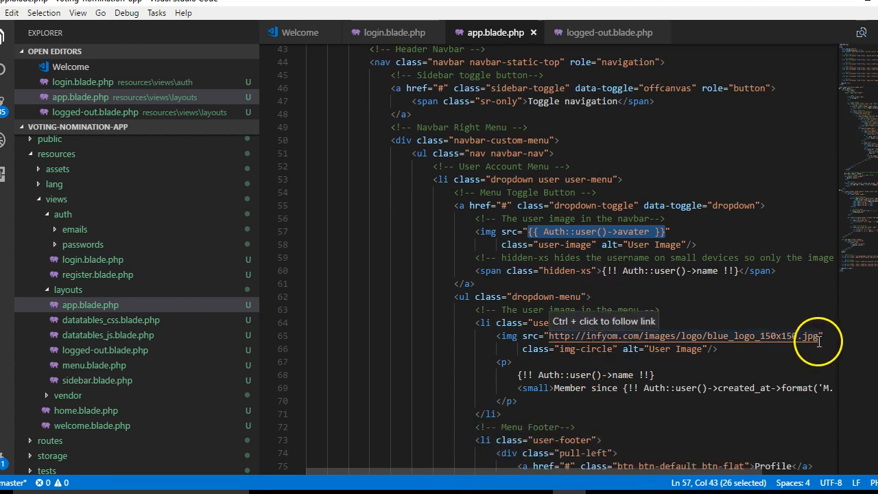
{"action": "left_click", "coordinate": [546, 348]}
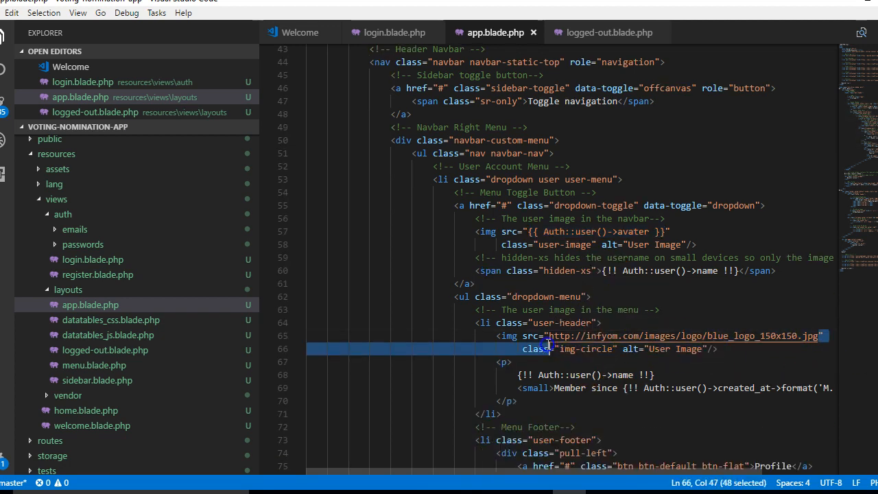
{"action": "scroll", "scroll_direction": "down", "scroll_amount": 3}
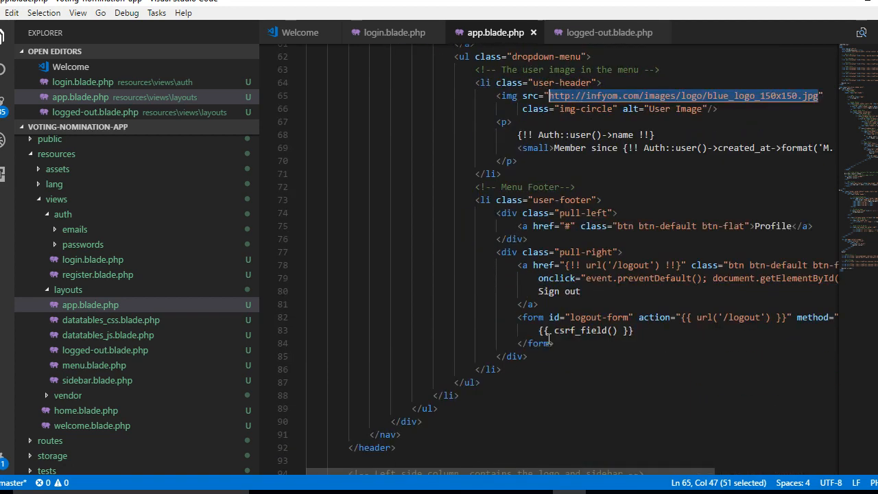
{"action": "scroll", "scroll_direction": "up", "scroll_amount": 3}
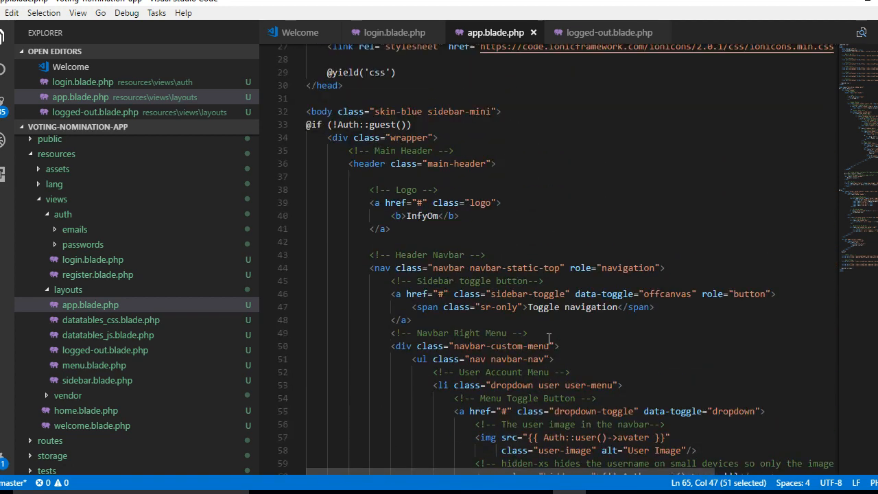
{"action": "scroll", "scroll_direction": "down", "scroll_amount": 3}
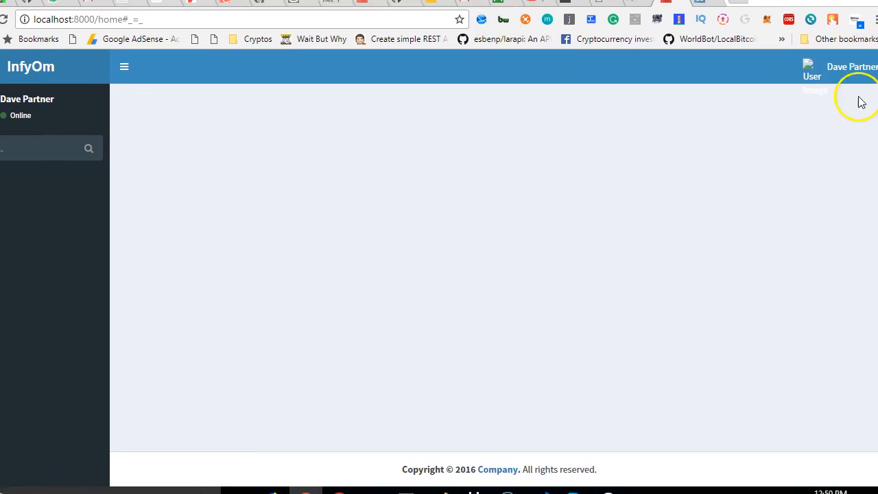
Open the account dropdown, which still shows a broken user image above the name
{"action": "left_click", "coordinate": [850, 66]}
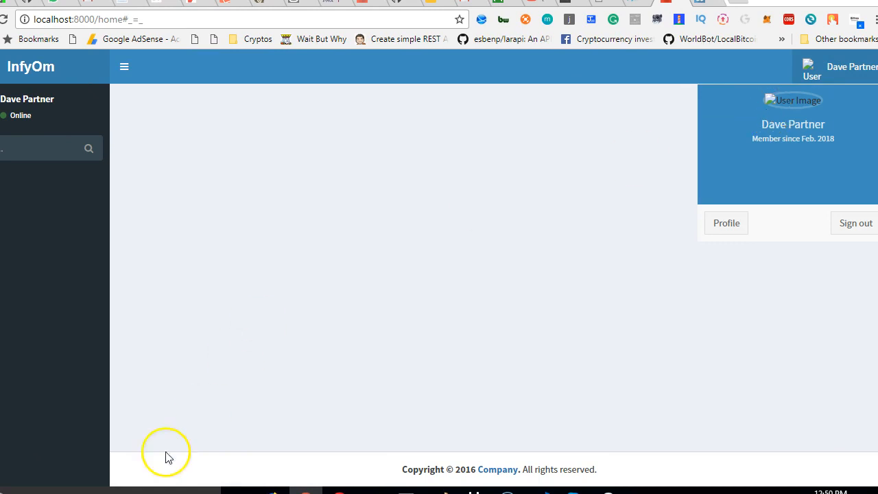
{"action": "mouse_move", "coordinate": [31, 474]}
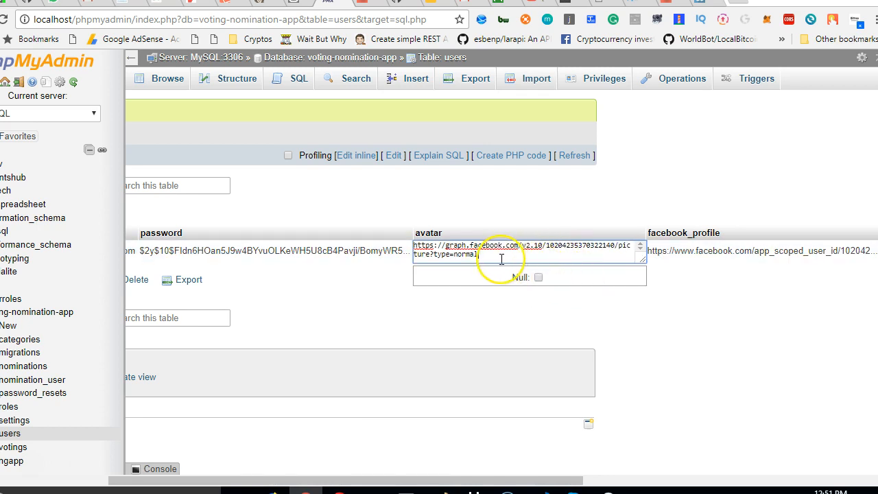
Copy the stored avatar URL from the users table and load it in a new tab to see the photo
{"action": "triple_click", "coordinate": [524, 250]}
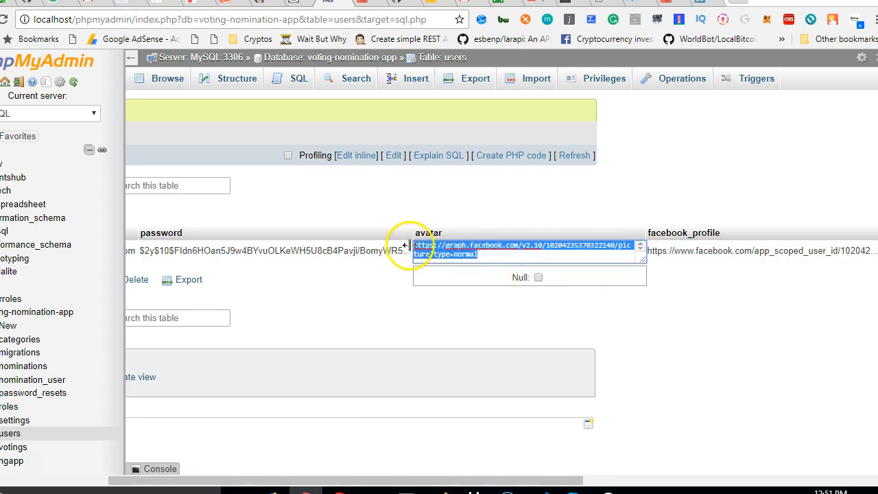
{"action": "right_click", "coordinate": [521, 248]}
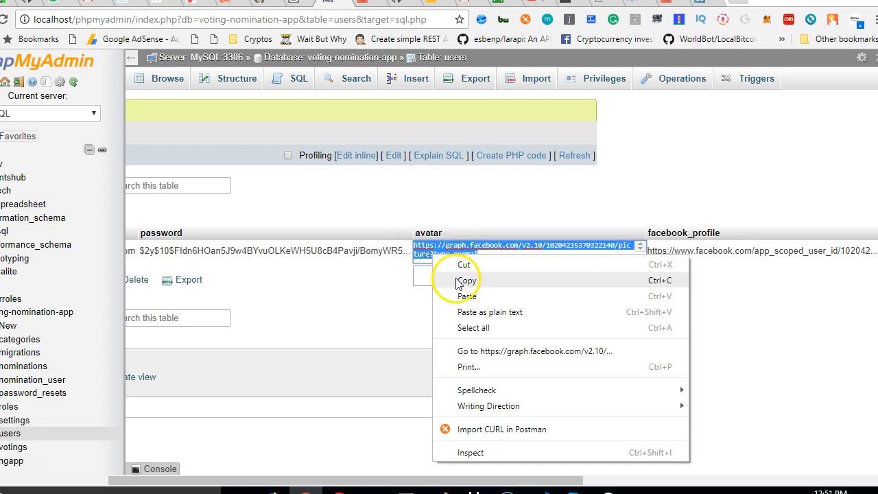
{"action": "left_click", "coordinate": [467, 279]}
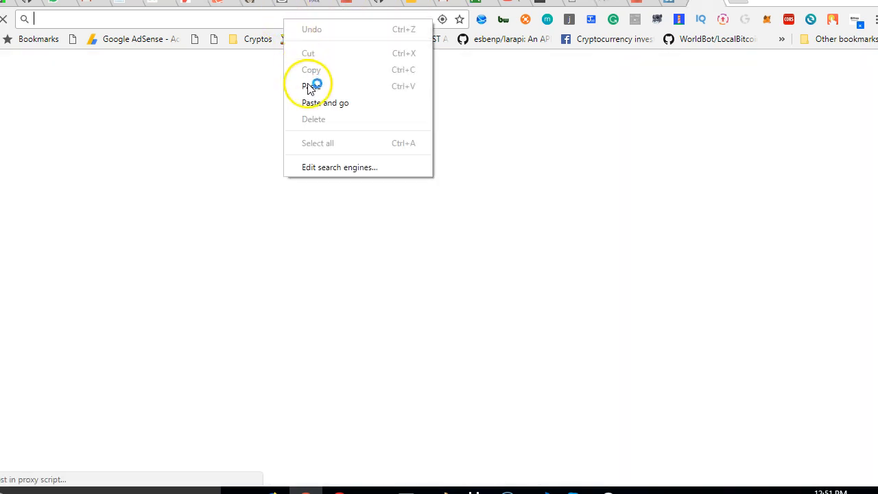
{"action": "left_click", "coordinate": [325, 102]}
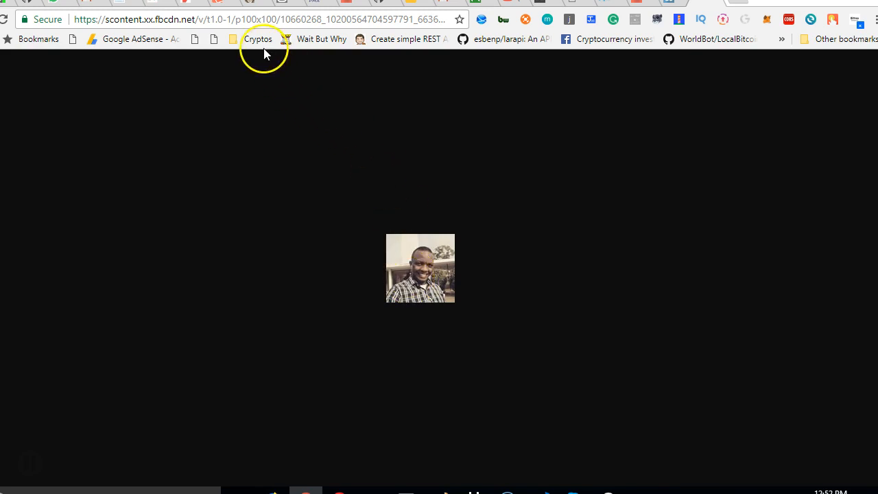
{"action": "mouse_move", "coordinate": [535, 481]}
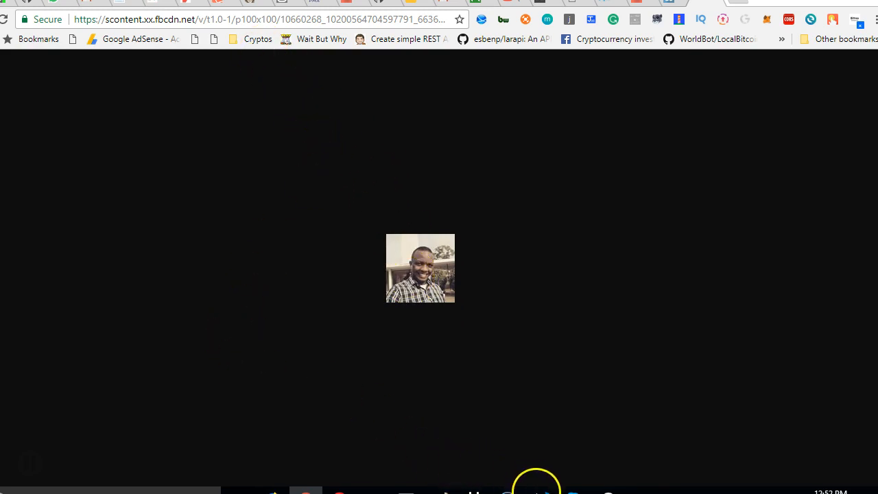
Correct 'avater' to 'avatar' on both img src lines in app.blade.php and save
{"action": "left_click", "coordinate": [538, 477]}
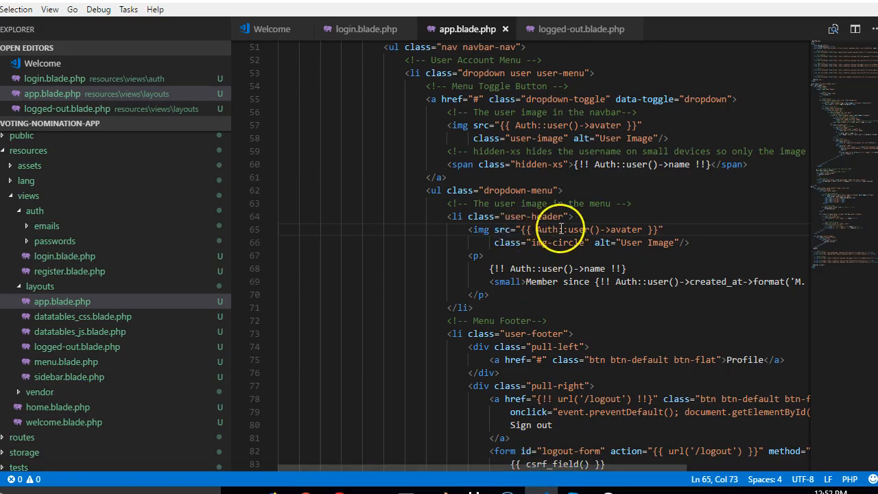
{"action": "mouse_move", "coordinate": [672, 224]}
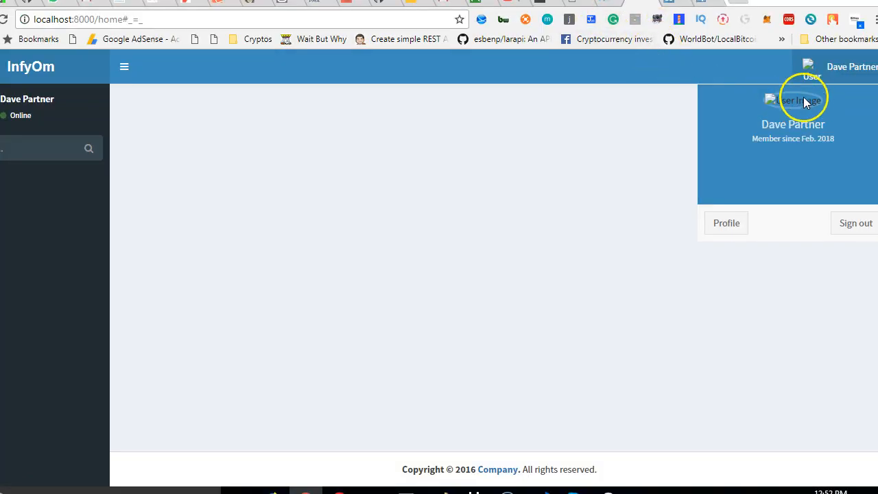
{"action": "mouse_move", "coordinate": [730, 269]}
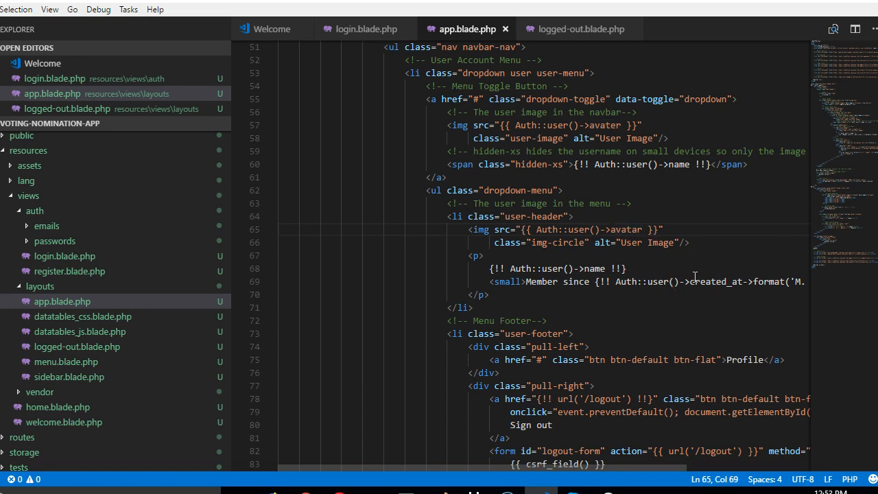
{"action": "scroll", "scroll_direction": "down", "scroll_amount": 3}
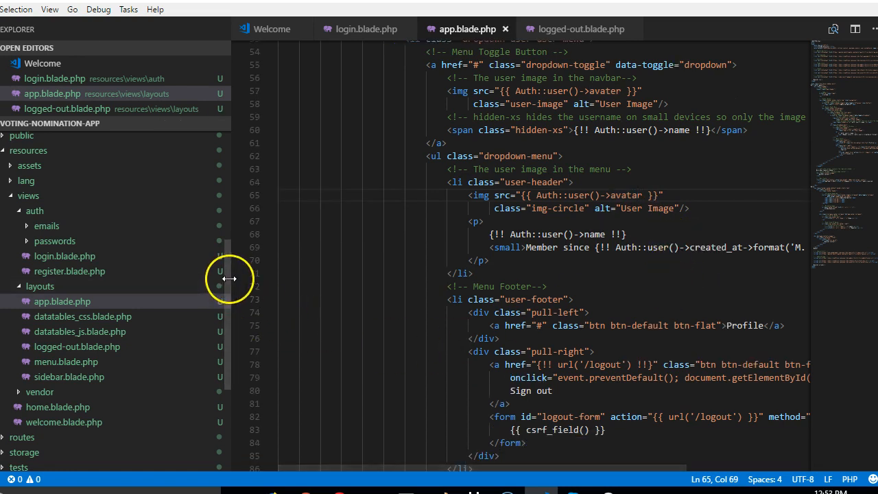
{"action": "left_click_drag", "start_coordinate": [230, 278], "coordinate": [167, 279]}
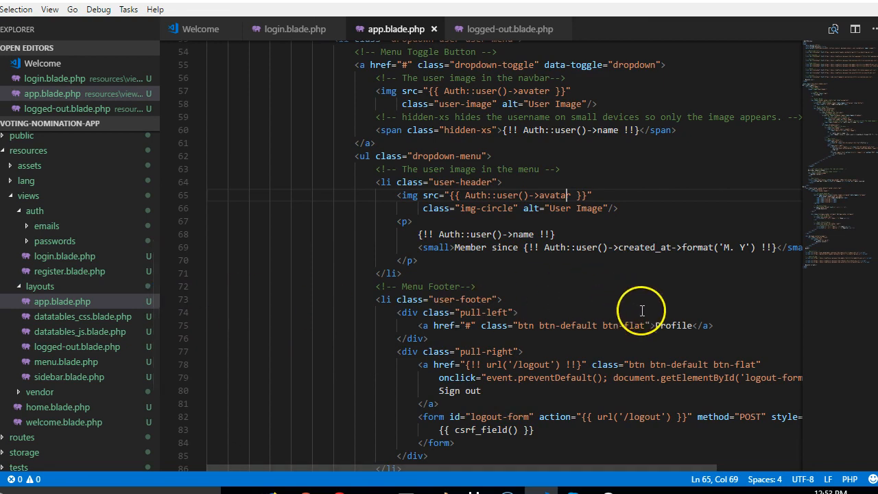
{"action": "mouse_move", "coordinate": [669, 373]}
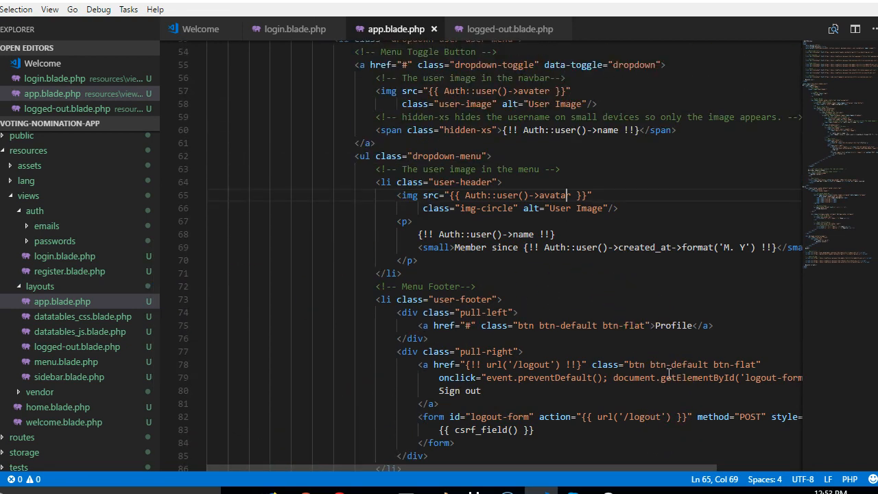
{"action": "scroll", "scroll_direction": "up", "scroll_amount": 3}
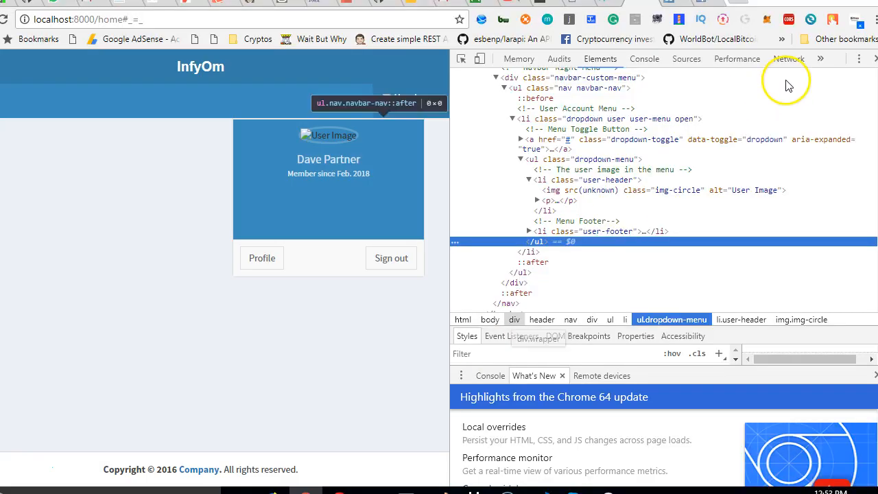
{"action": "mouse_move", "coordinate": [467, 136]}
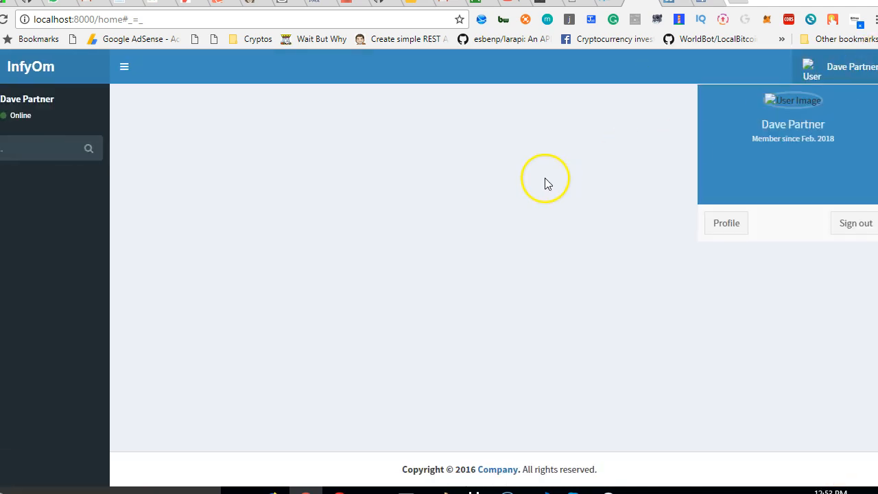
{"action": "mouse_move", "coordinate": [601, 225]}
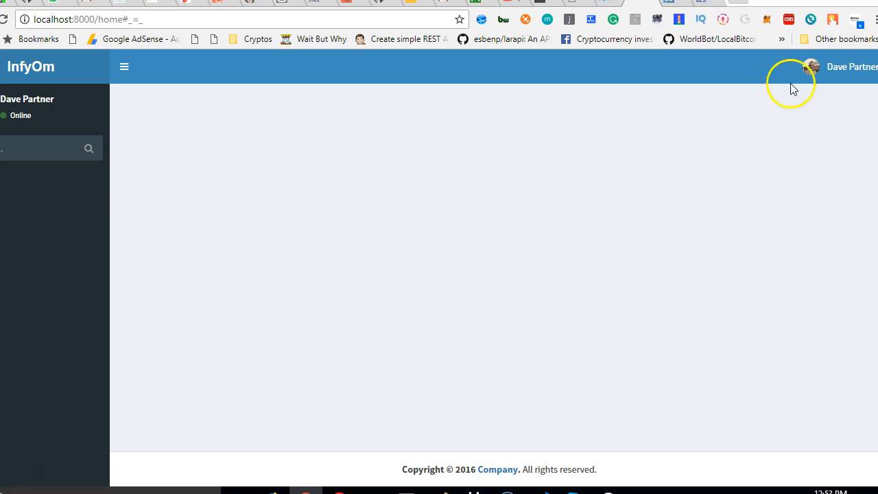
Expand the navbar account dropdown to confirm it shows the user's Facebook photo
{"action": "left_click", "coordinate": [810, 66]}
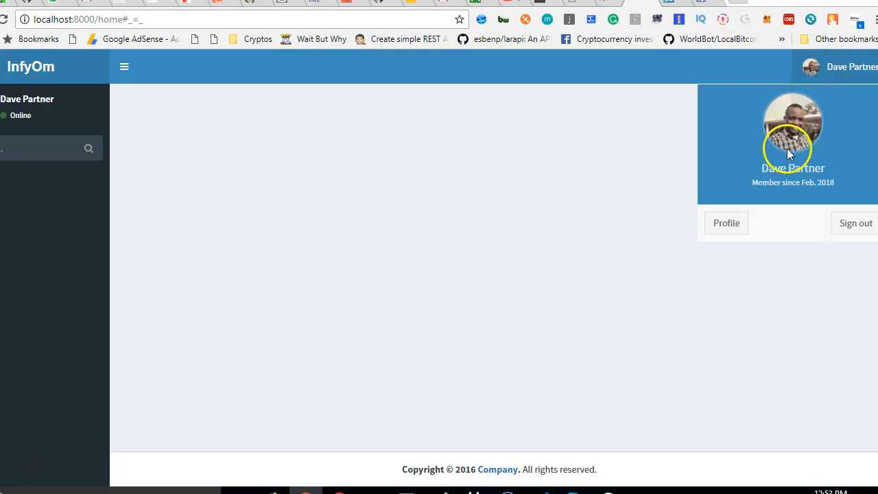
{"action": "mouse_move", "coordinate": [393, 6]}
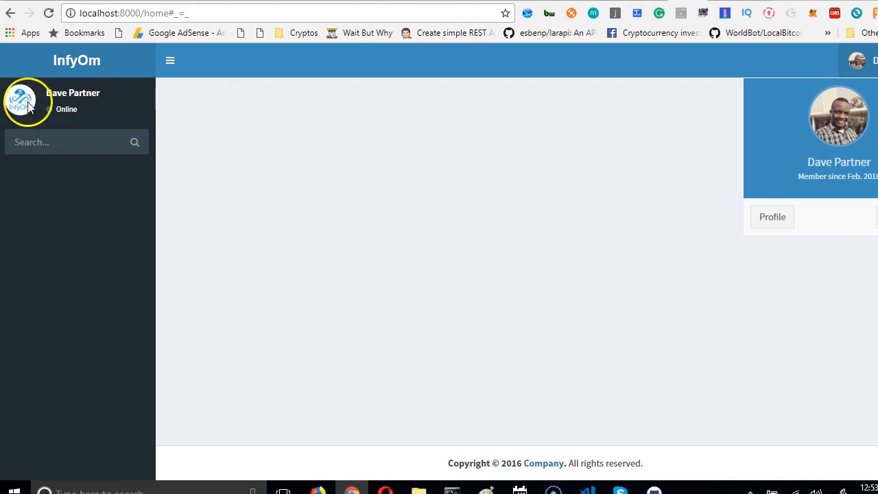
{"action": "mouse_move", "coordinate": [115, 96]}
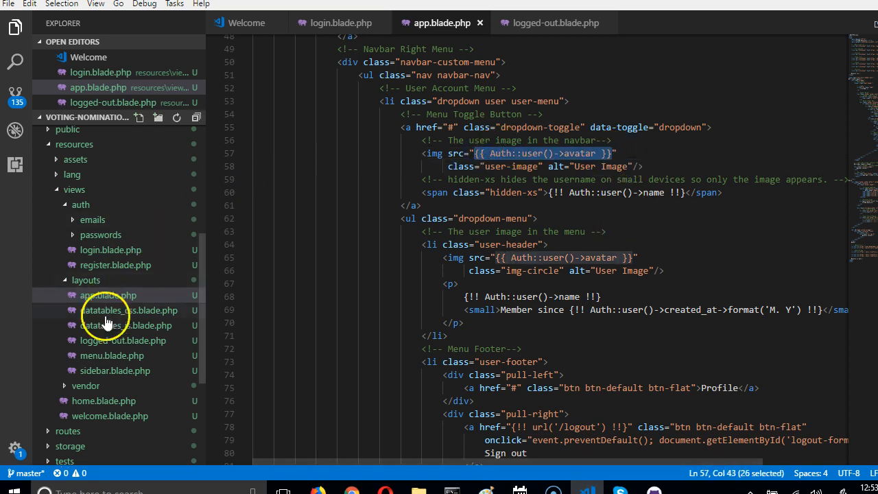
{"action": "mouse_move", "coordinate": [94, 387]}
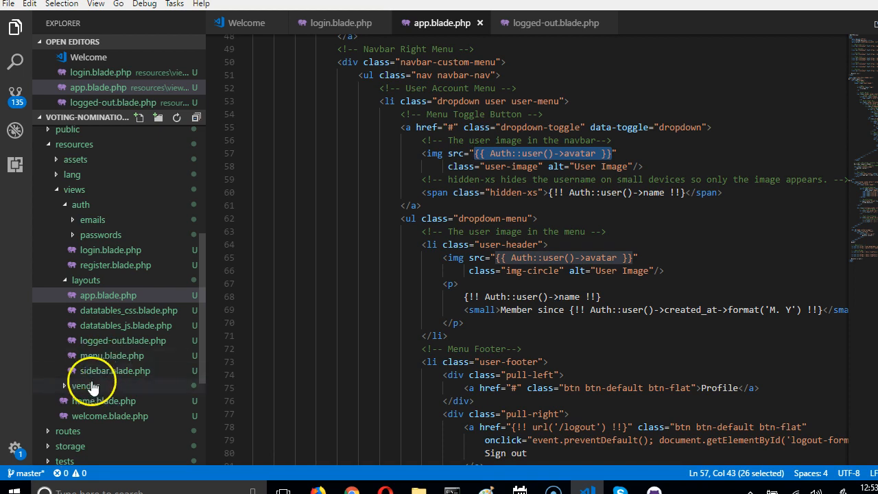
In sidebar.blade.php, replace the hardcoded logo URL in the img src with {{ Auth::user()->avatar }}
{"action": "left_click", "coordinate": [113, 371]}
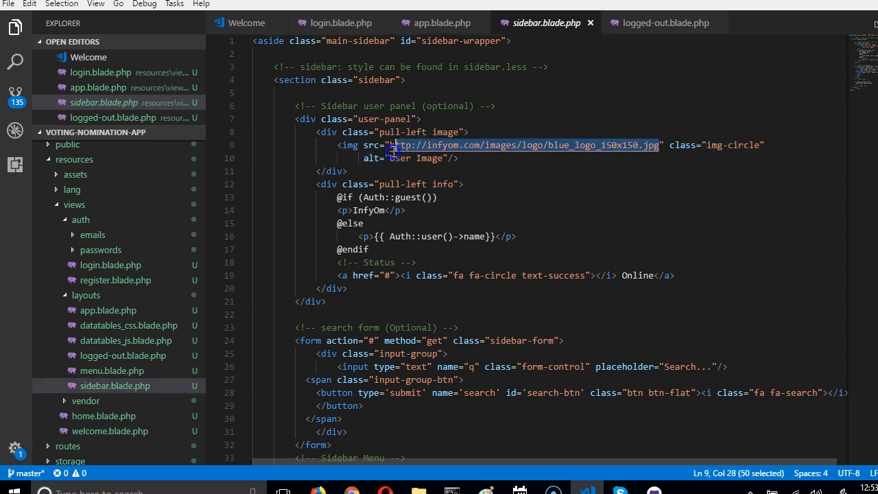
{"action": "type", "text": "{{ Auth::user()->avatar }}"}
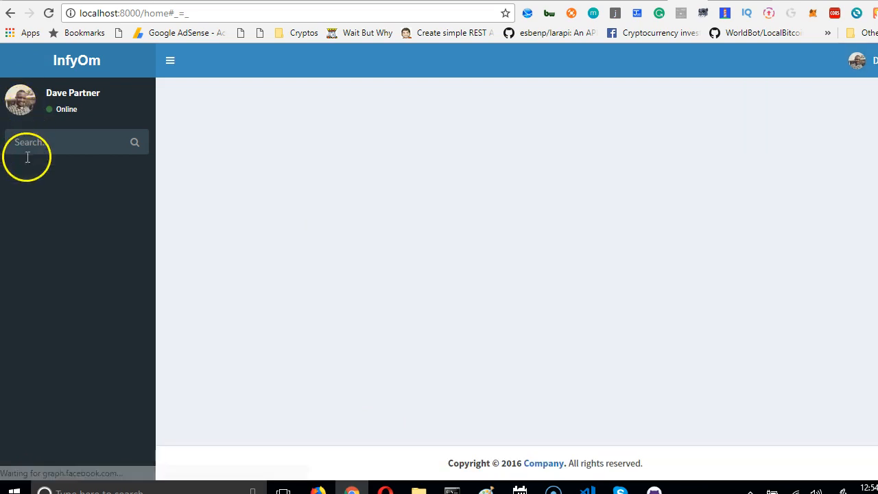
{"action": "mouse_move", "coordinate": [272, 192]}
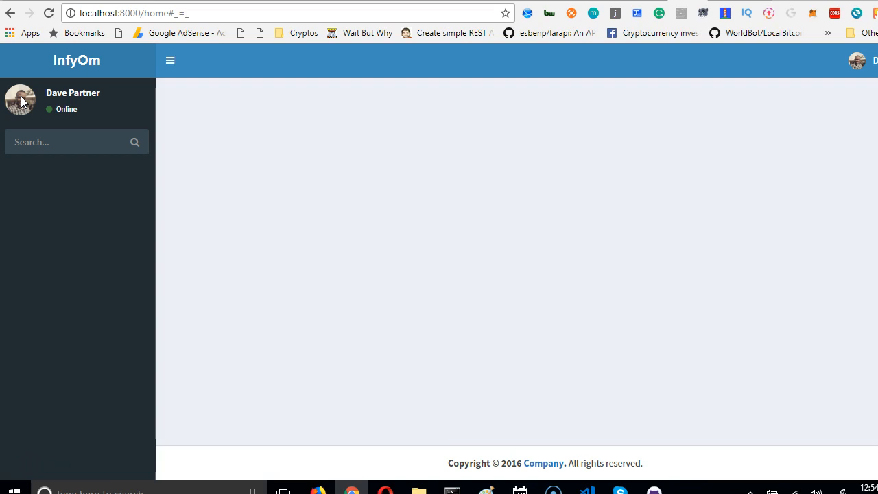
{"action": "mouse_move", "coordinate": [93, 148]}
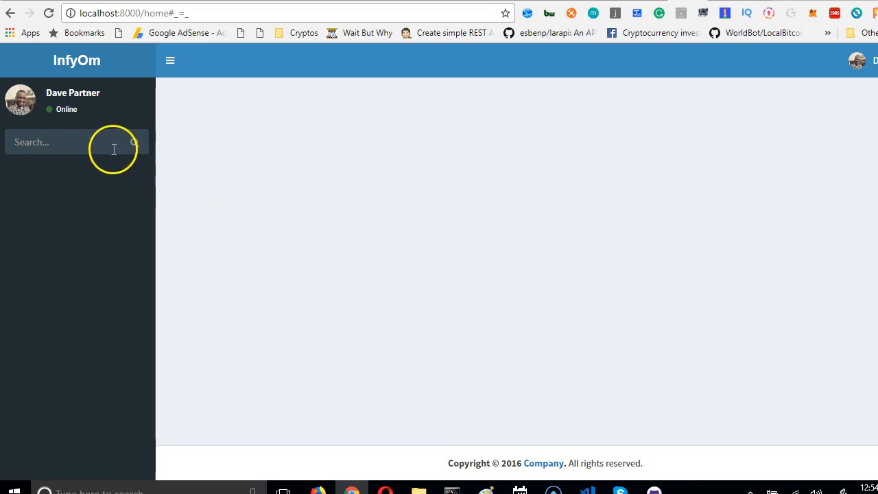
{"action": "mouse_move", "coordinate": [11, 175]}
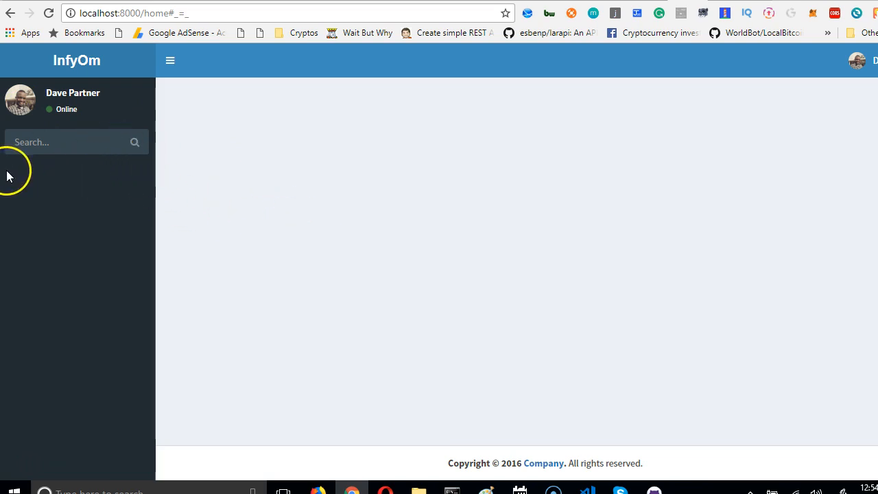
{"action": "mouse_move", "coordinate": [541, 36]}
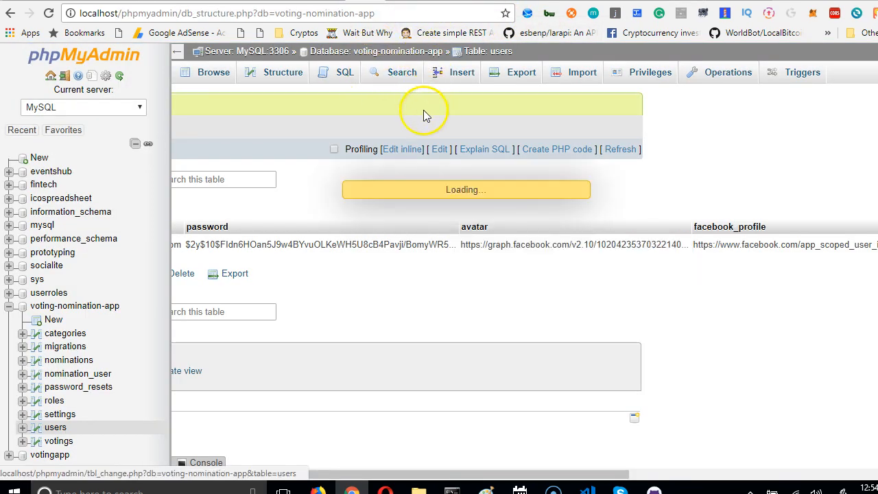
Go up via the 'Database: voting-nomination-app' breadcrumb to list its nine tables
{"action": "left_click", "coordinate": [376, 51]}
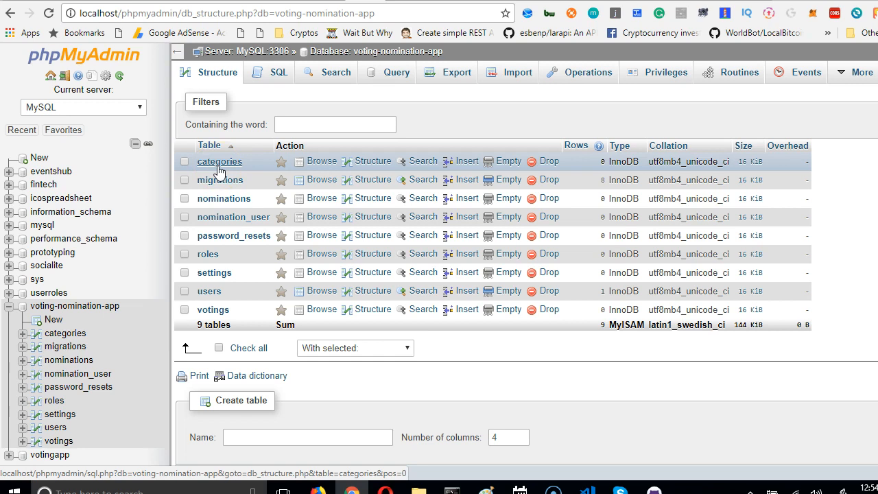
{"action": "mouse_move", "coordinate": [49, 455]}
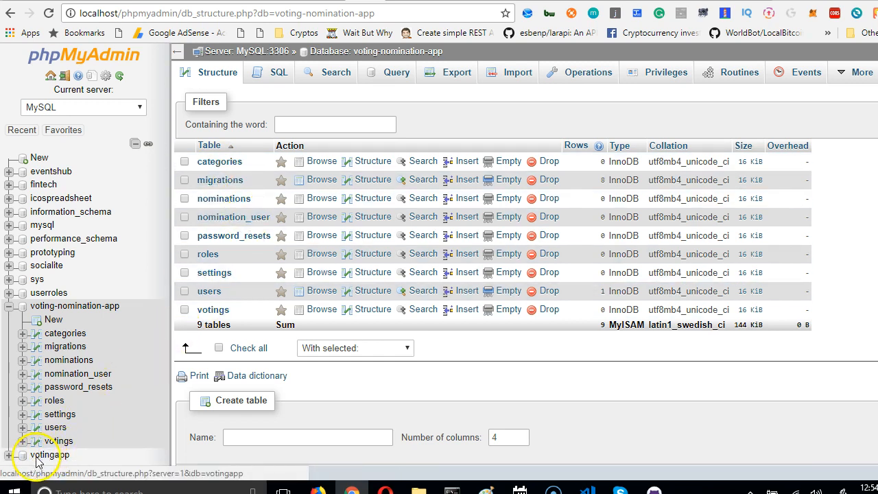